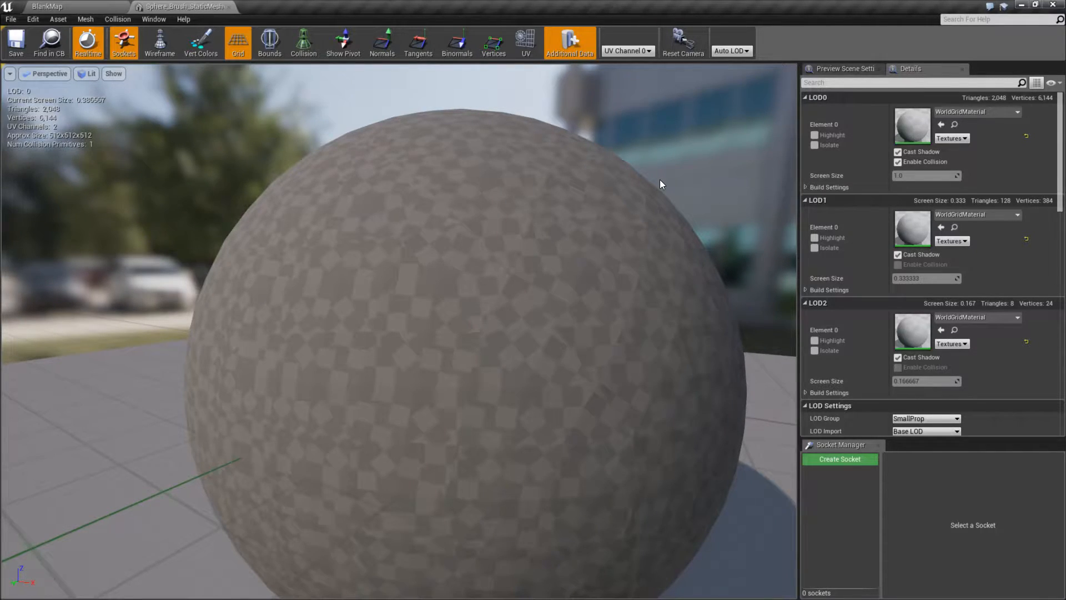
mouse_move(429, 281)
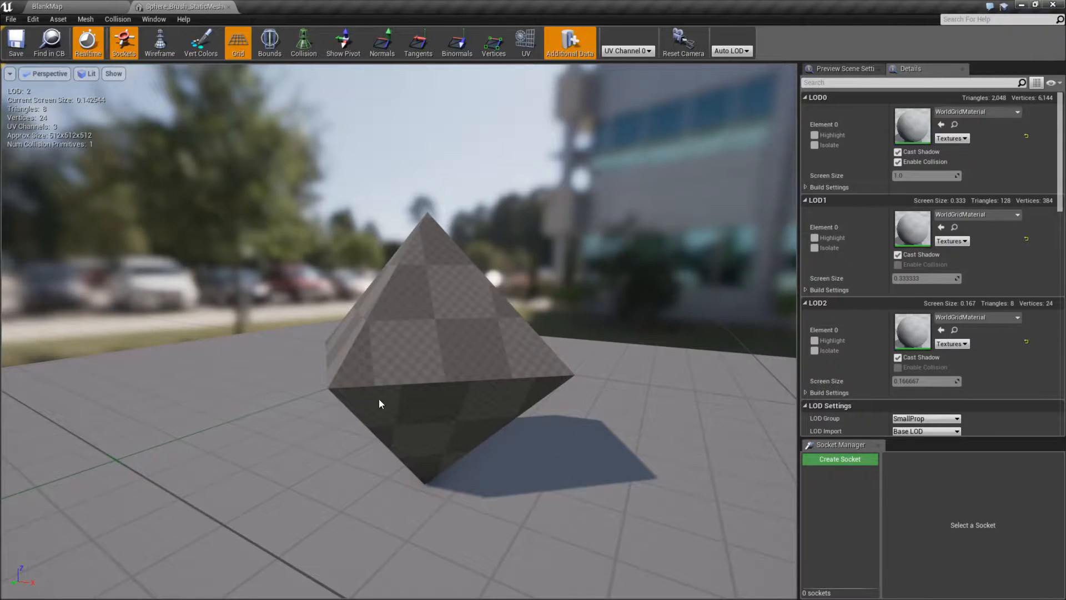
mouse_move(498, 387)
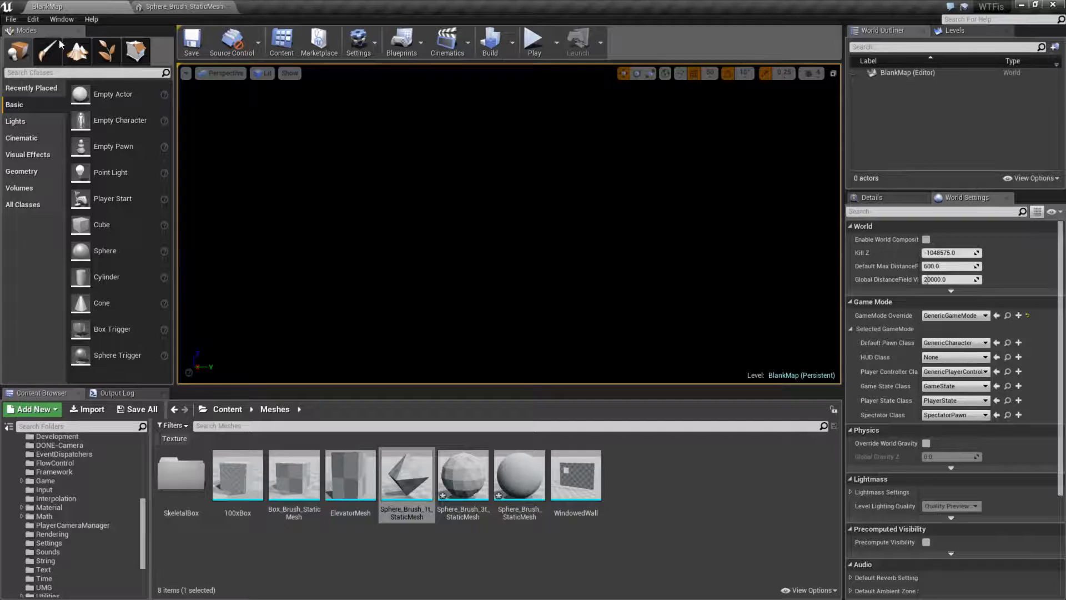
mouse_move(406, 474)
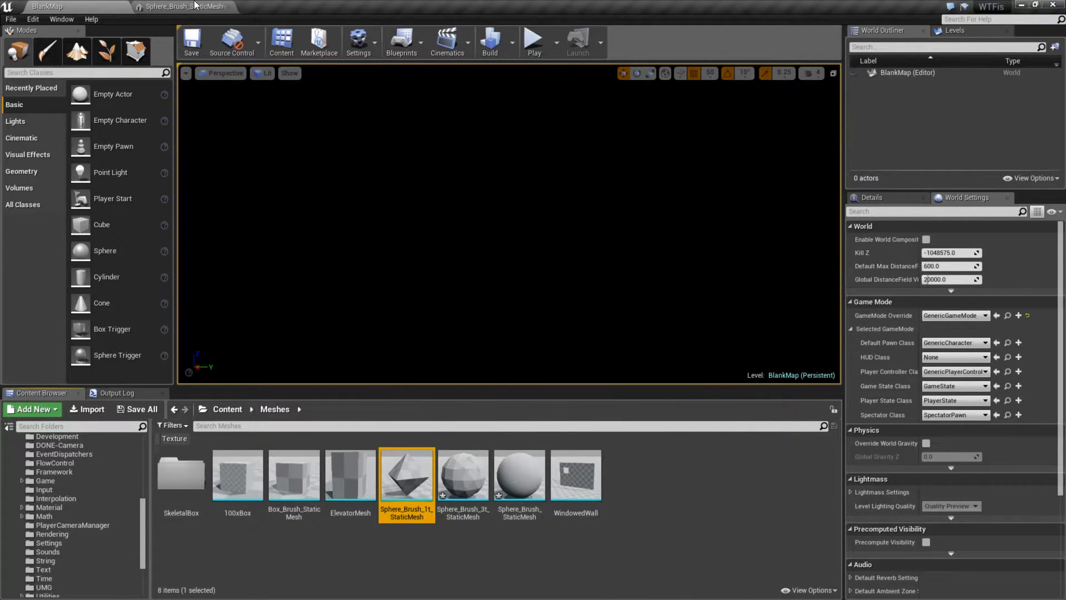
Open Sphere_Brush_1t_StaticMesh in the mesh editor and scroll to its LOD Settings
double_click(406, 474)
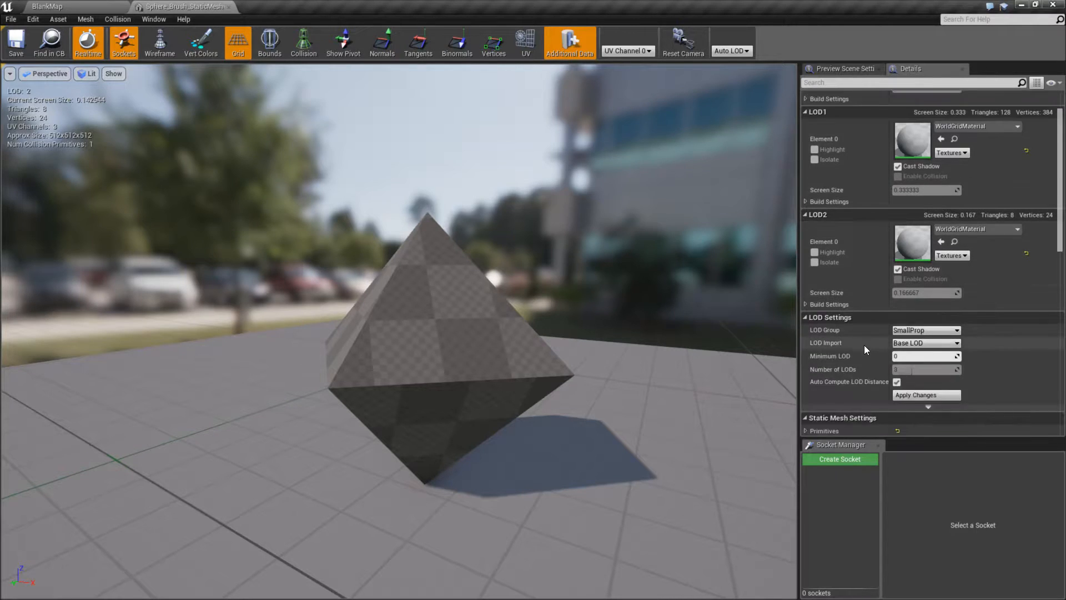
scroll(up, 3)
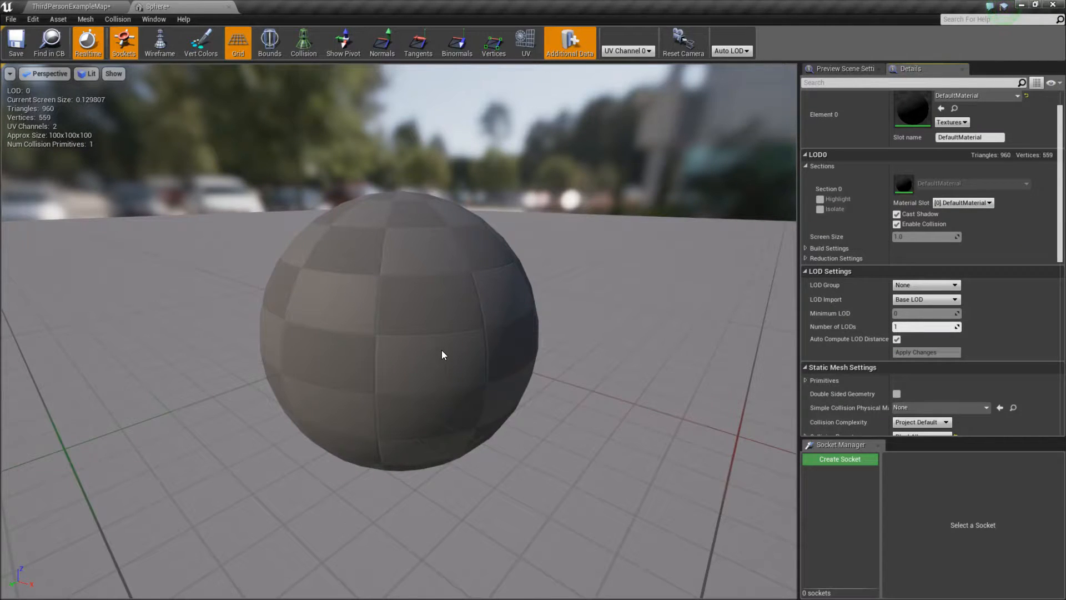
mouse_move(244, 198)
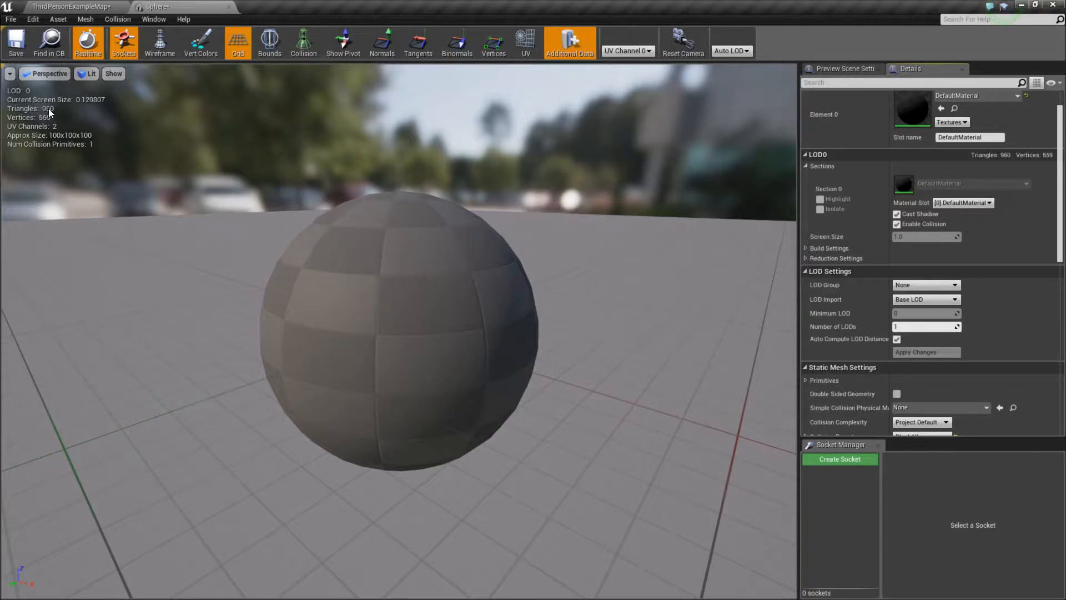
mouse_move(478, 289)
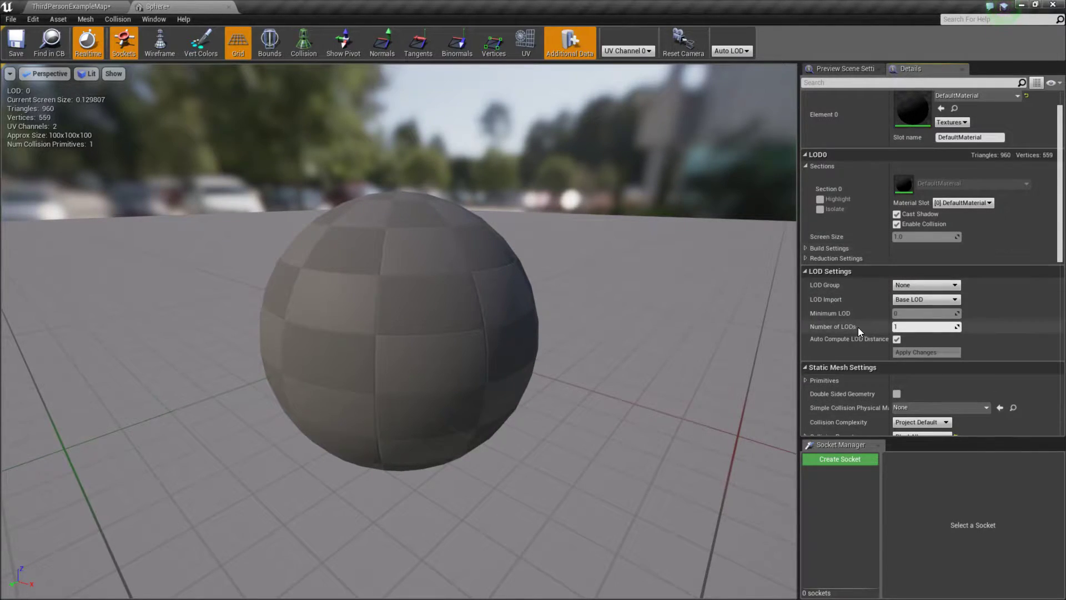
mouse_move(925, 326)
text(3)
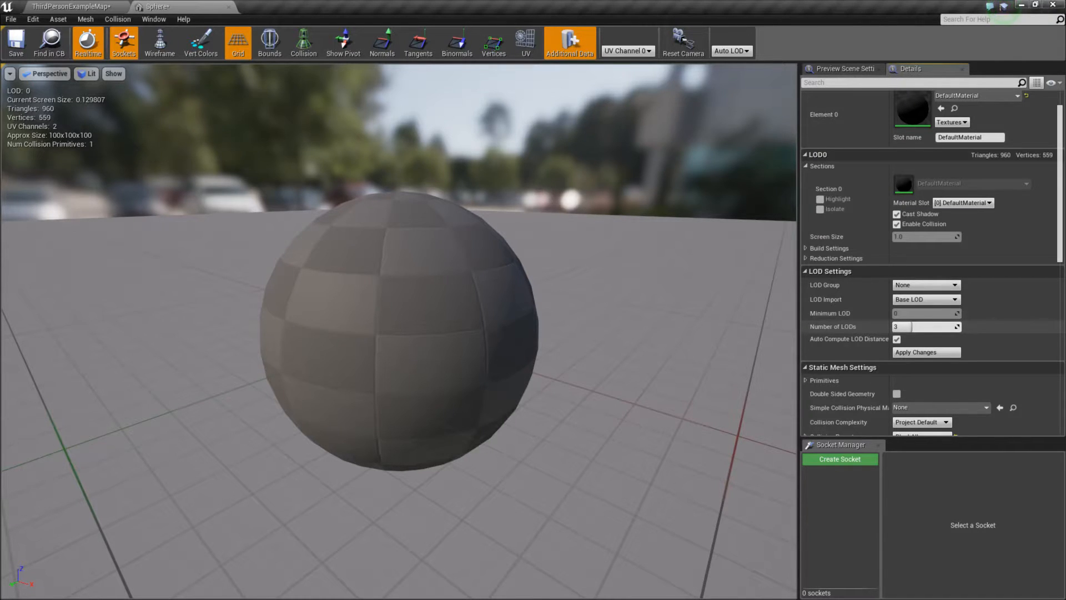
Apply the LOD changes, then zoom the preview to watch LOD0–LOD3 switch by distance
click(925, 352)
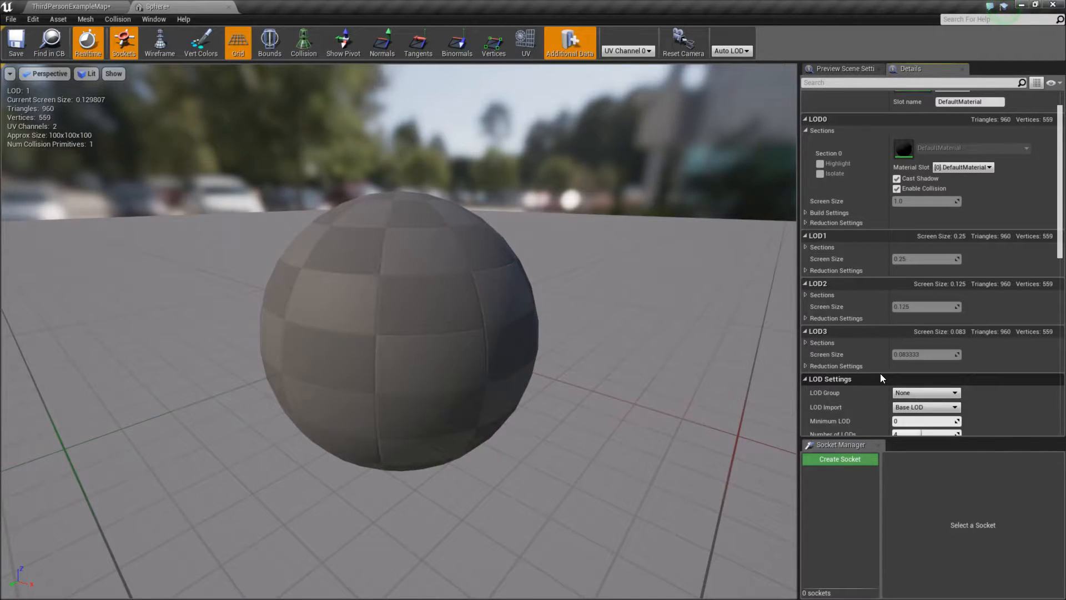
mouse_move(856, 371)
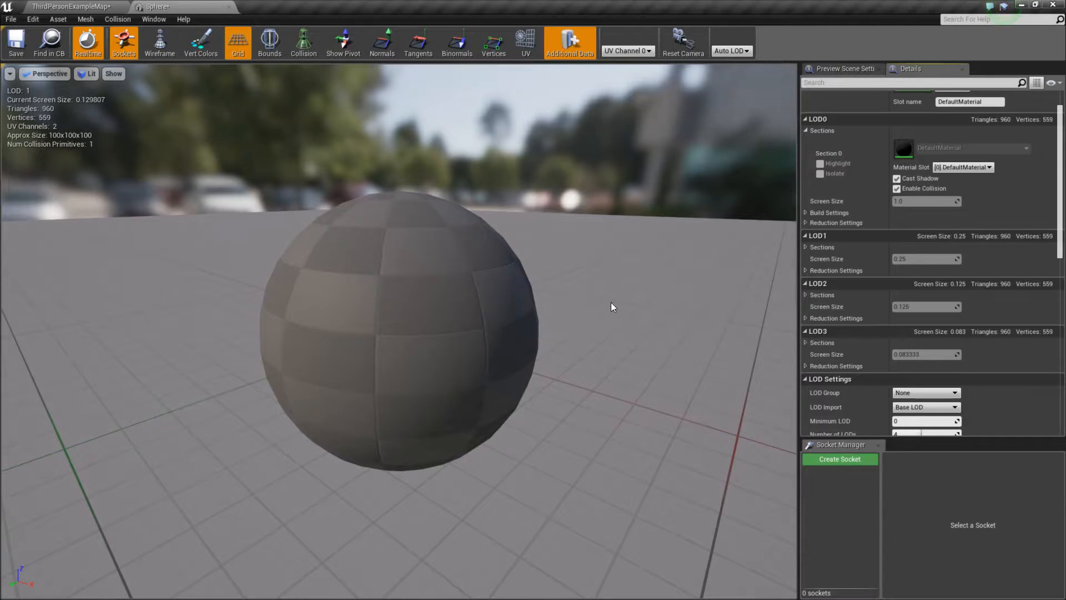
scroll(down, 3)
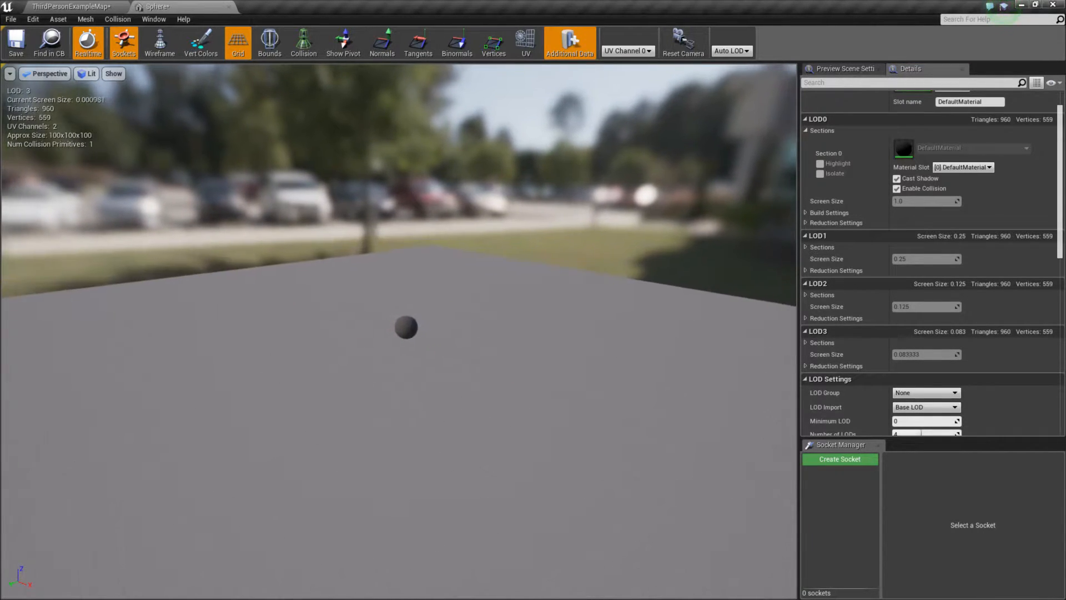
scroll(down, 3)
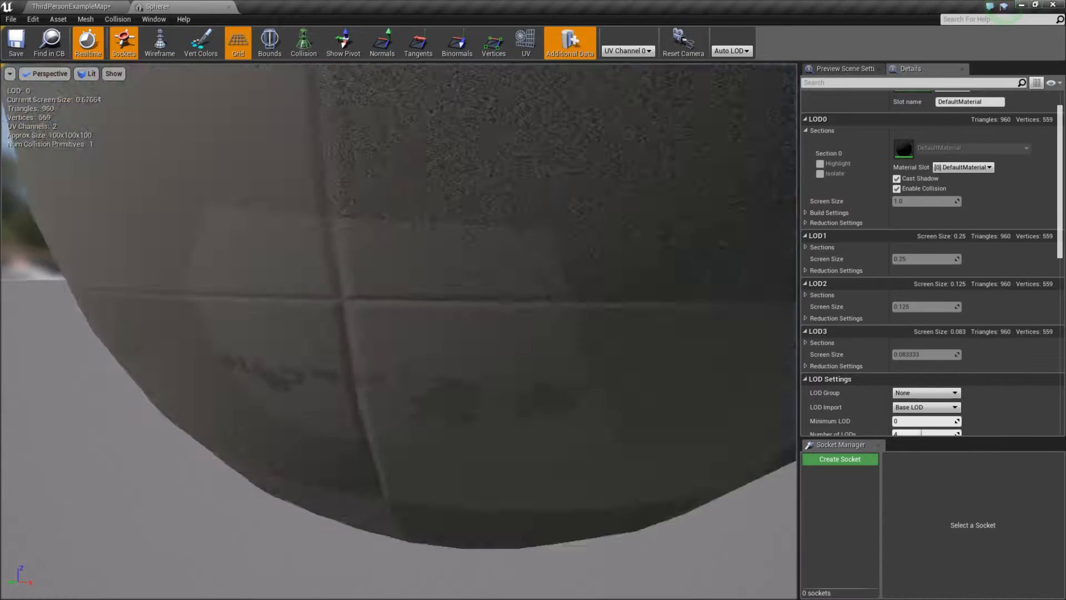
scroll(down, 3)
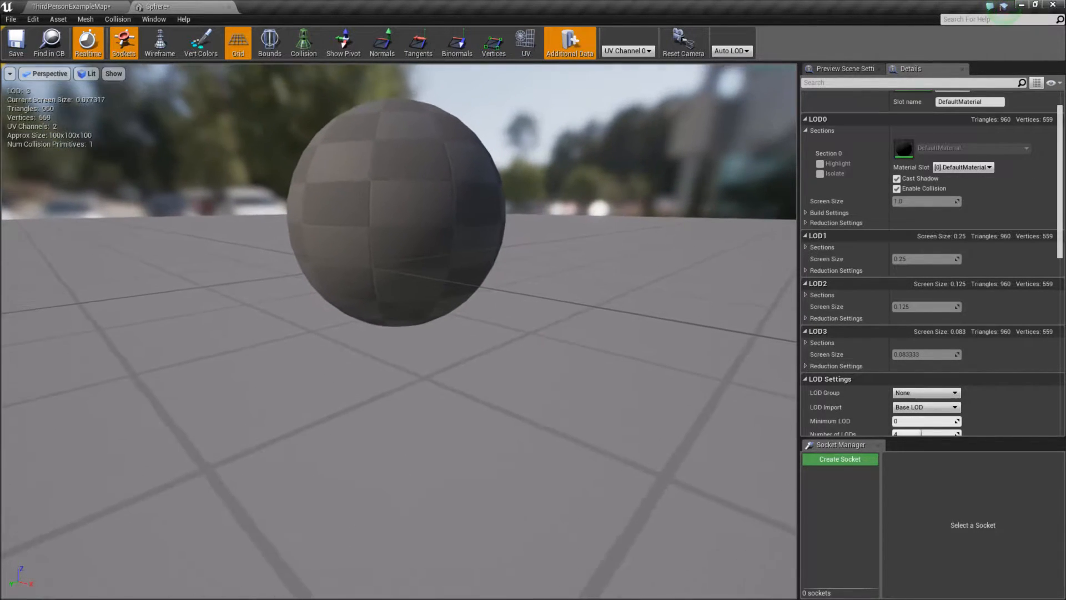
scroll(up, 3)
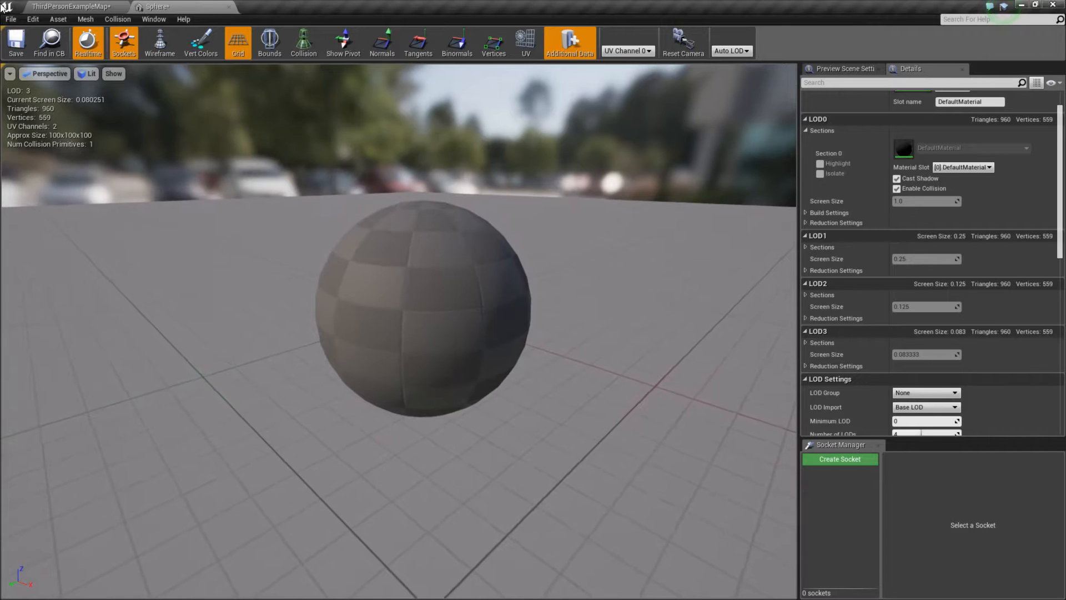
scroll(up, 3)
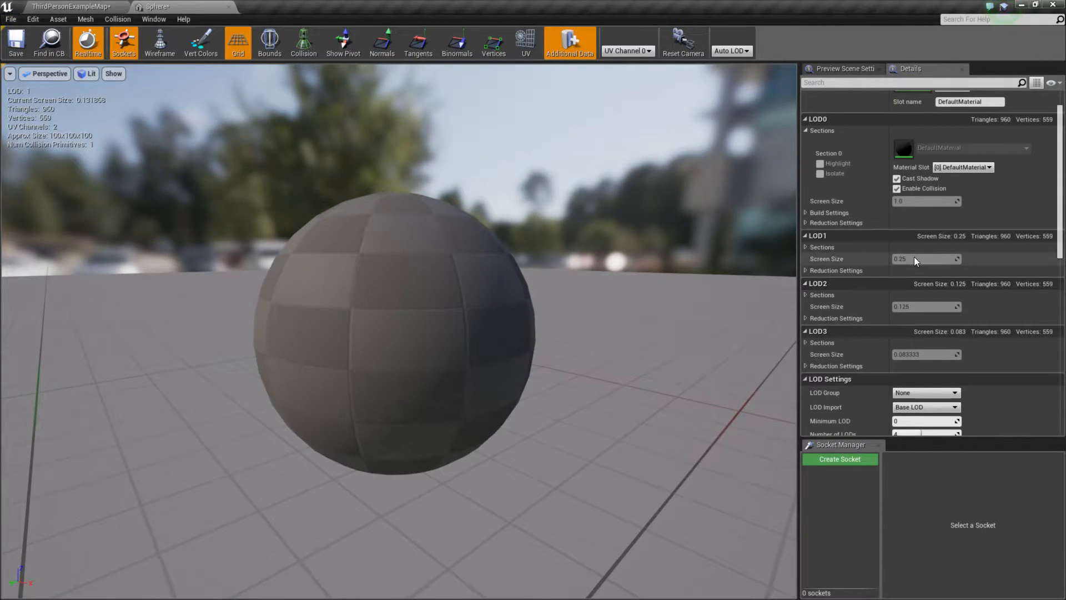
mouse_move(926, 346)
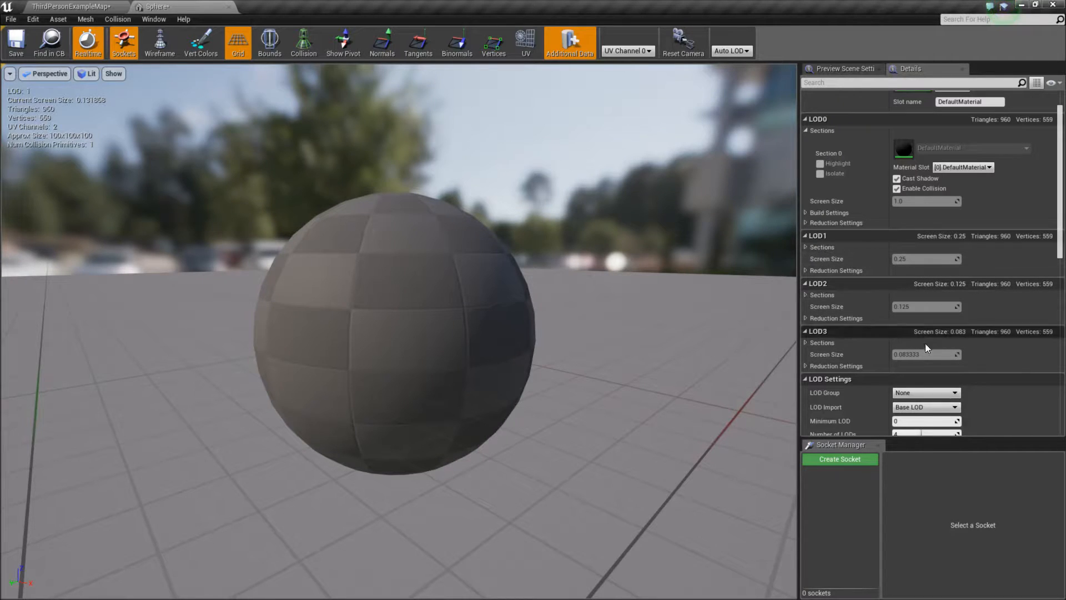
Expand the LOD3 and LOD1 reduction settings and browse the LOD Group presets, leaving it None
click(807, 365)
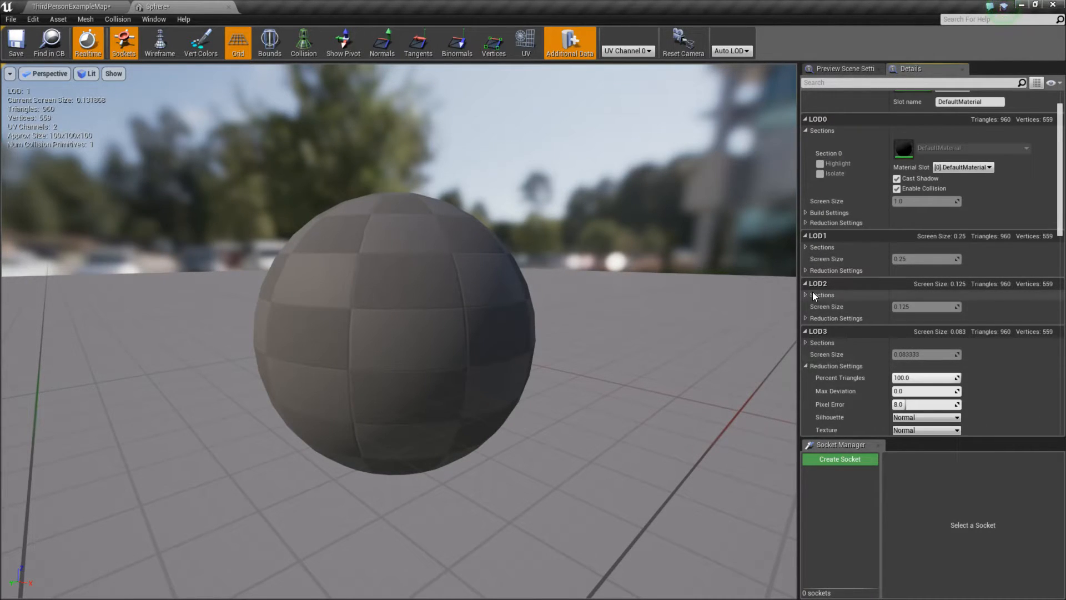
click(806, 269)
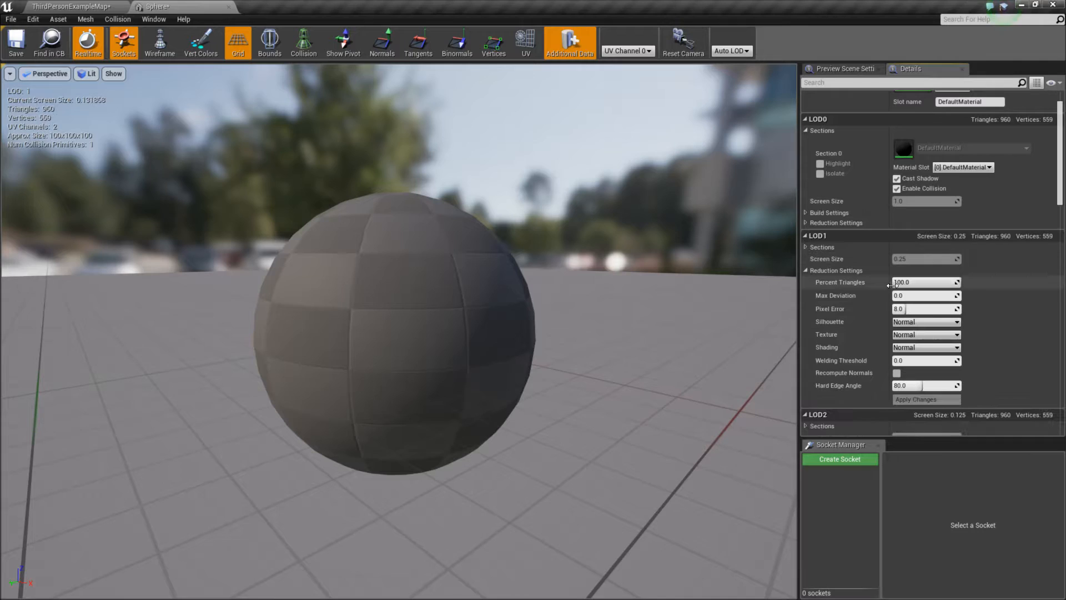
scroll(down, 3)
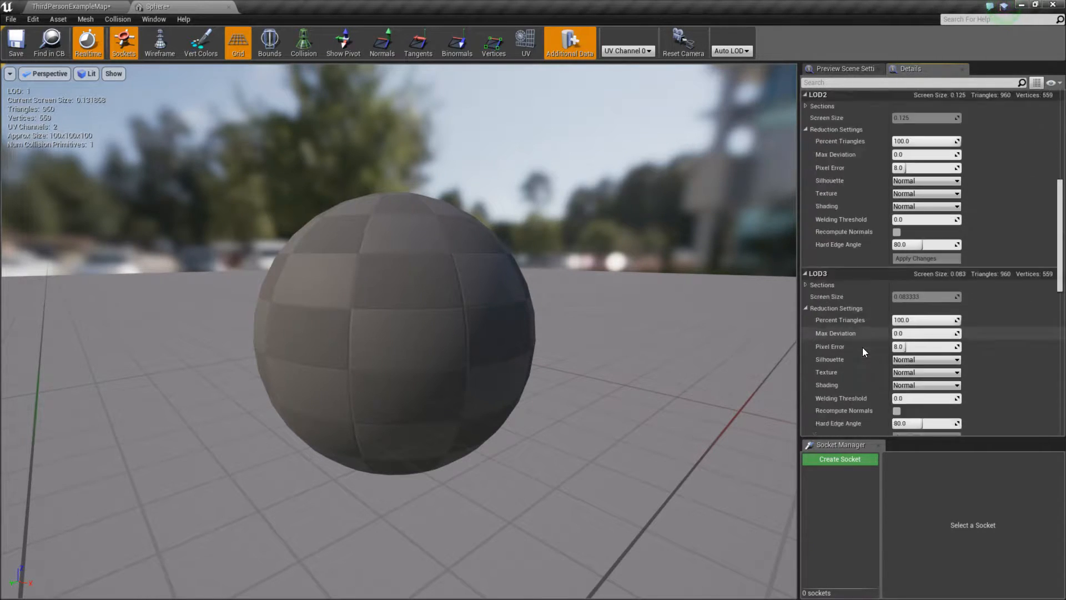
scroll(down, 3)
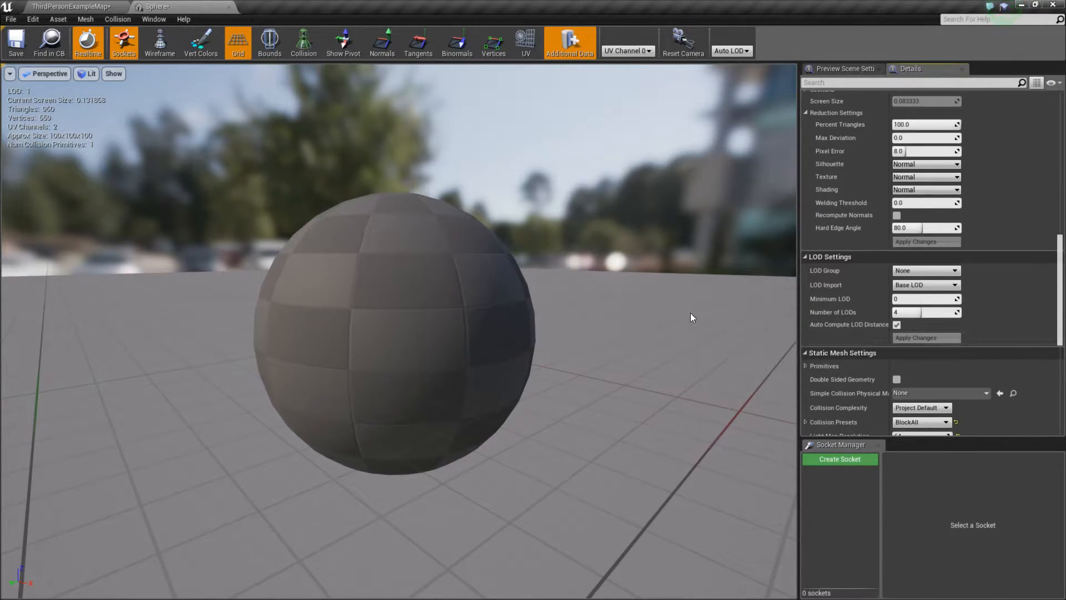
click(925, 269)
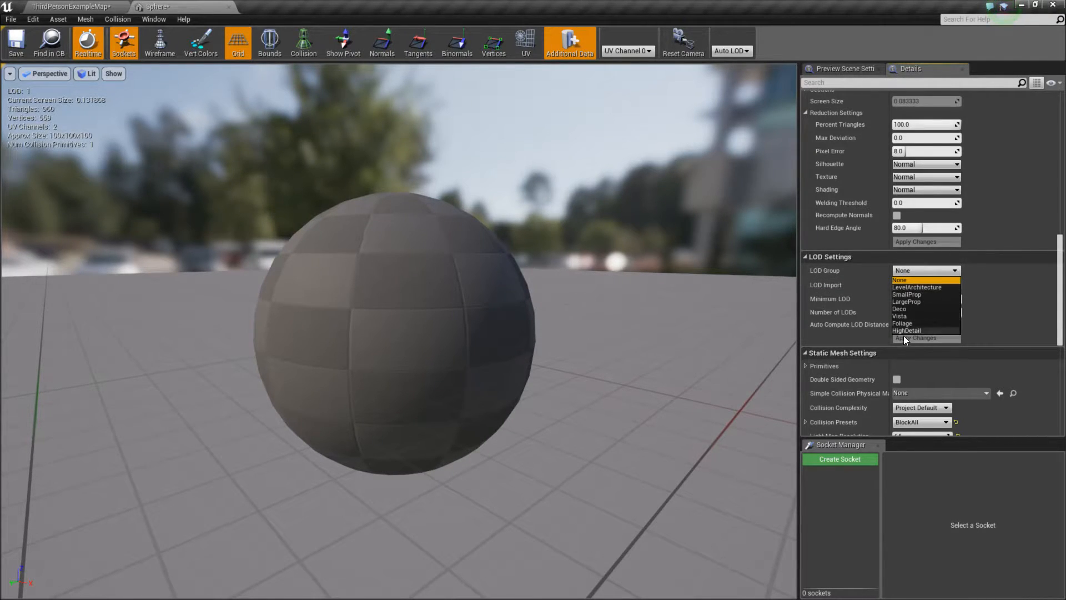
mouse_move(916, 286)
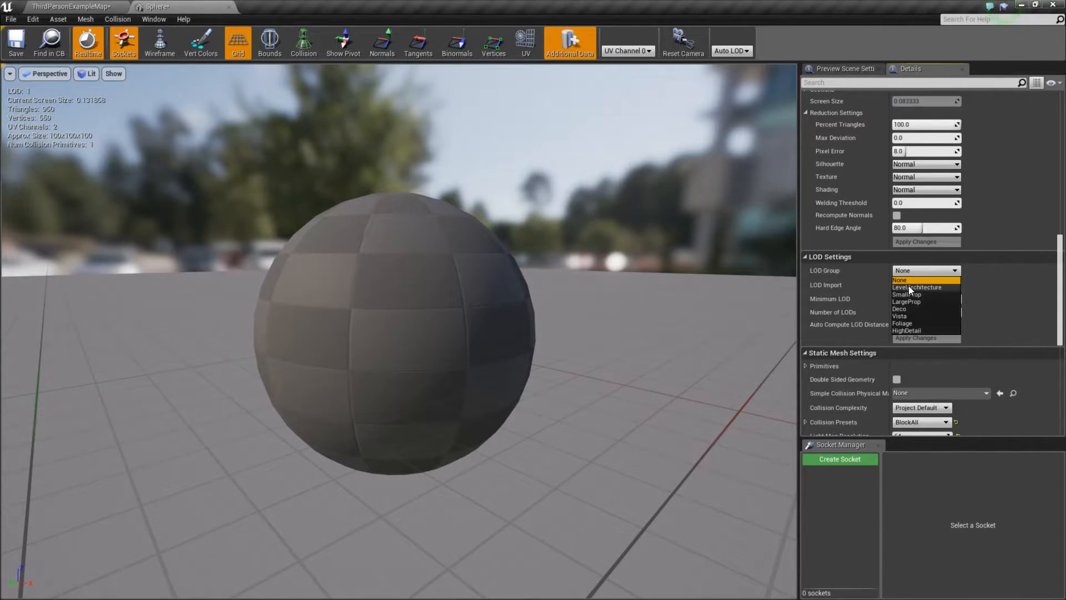
mouse_move(915, 298)
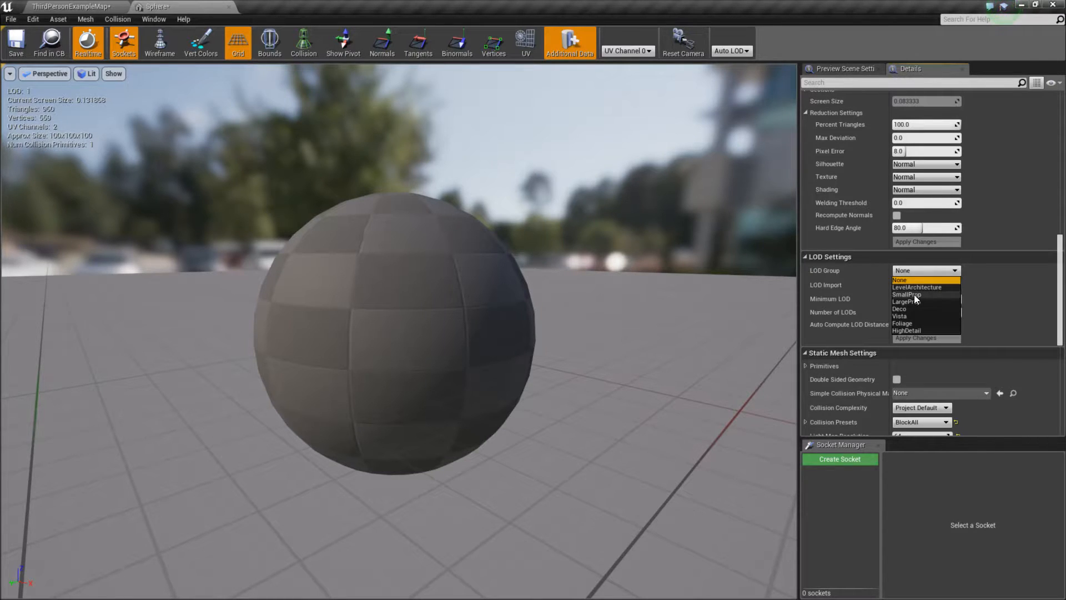
mouse_move(904, 311)
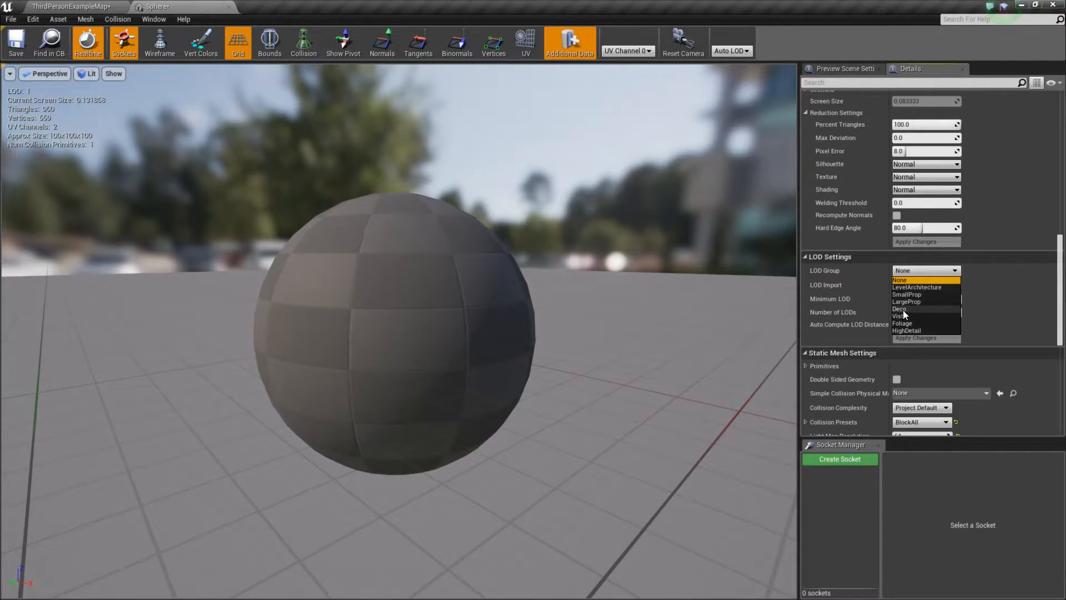
mouse_move(907, 332)
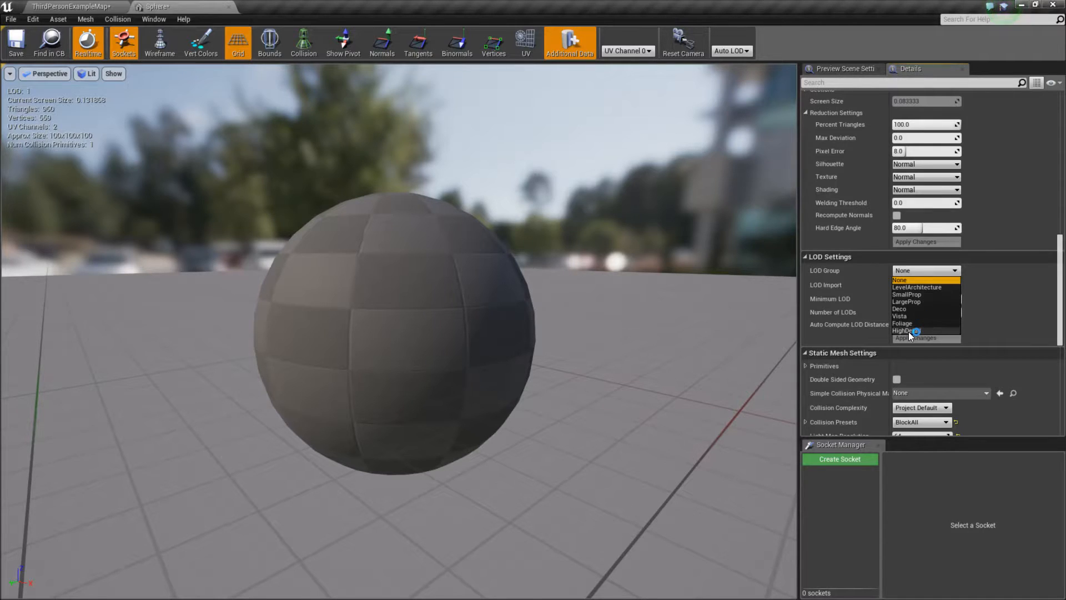
mouse_move(1012, 271)
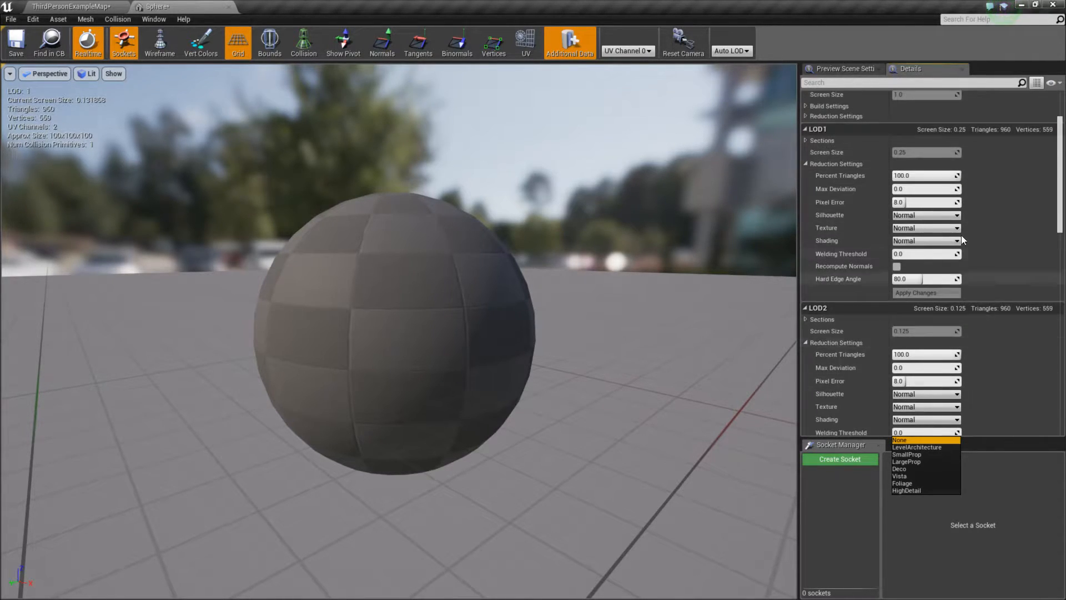
scroll(down, 3)
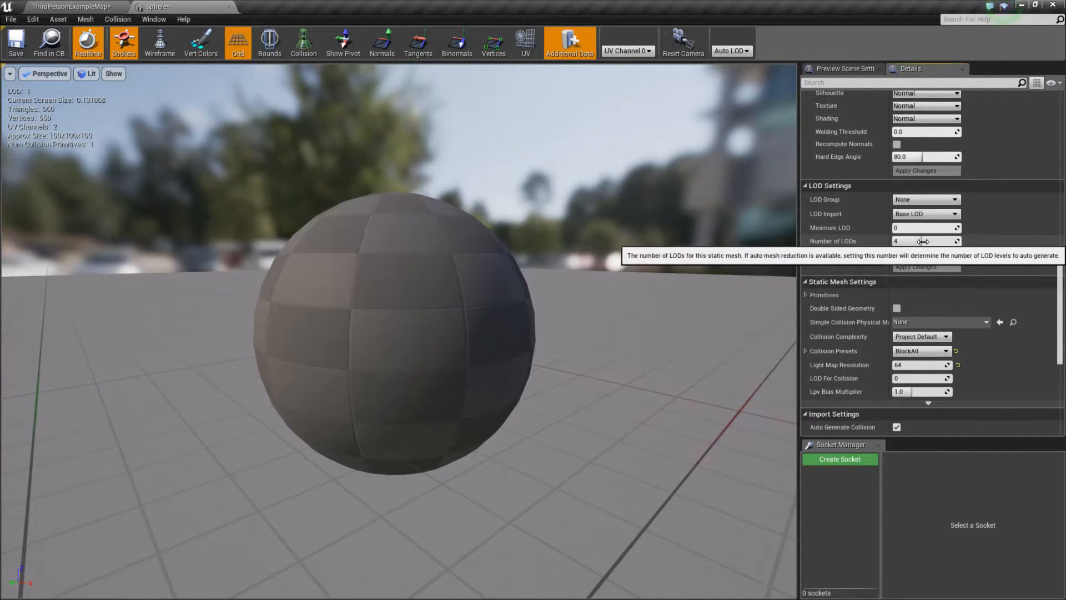
mouse_move(972, 239)
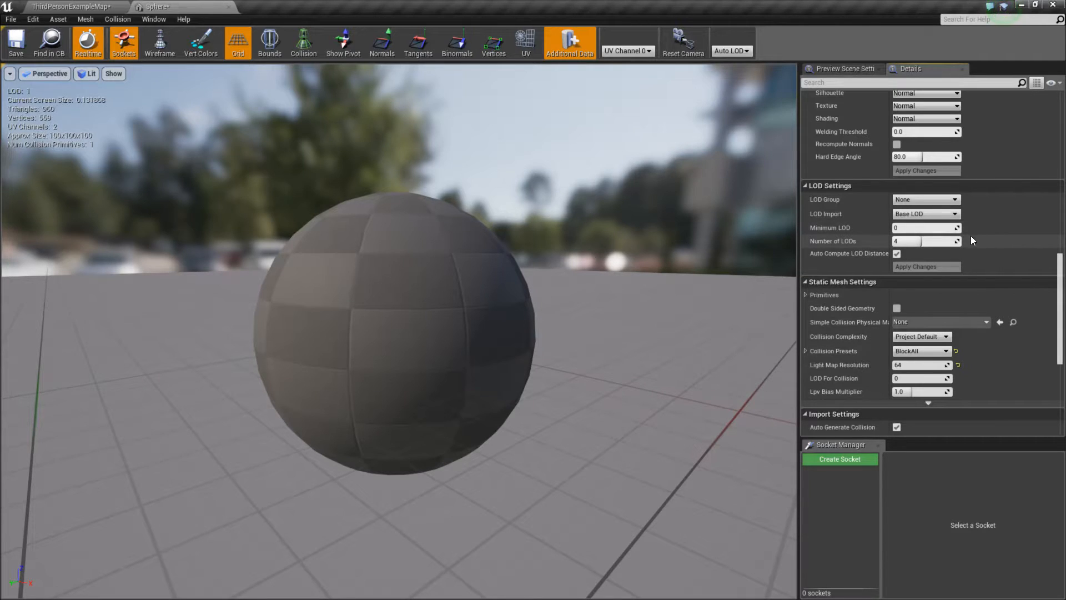
mouse_move(629, 276)
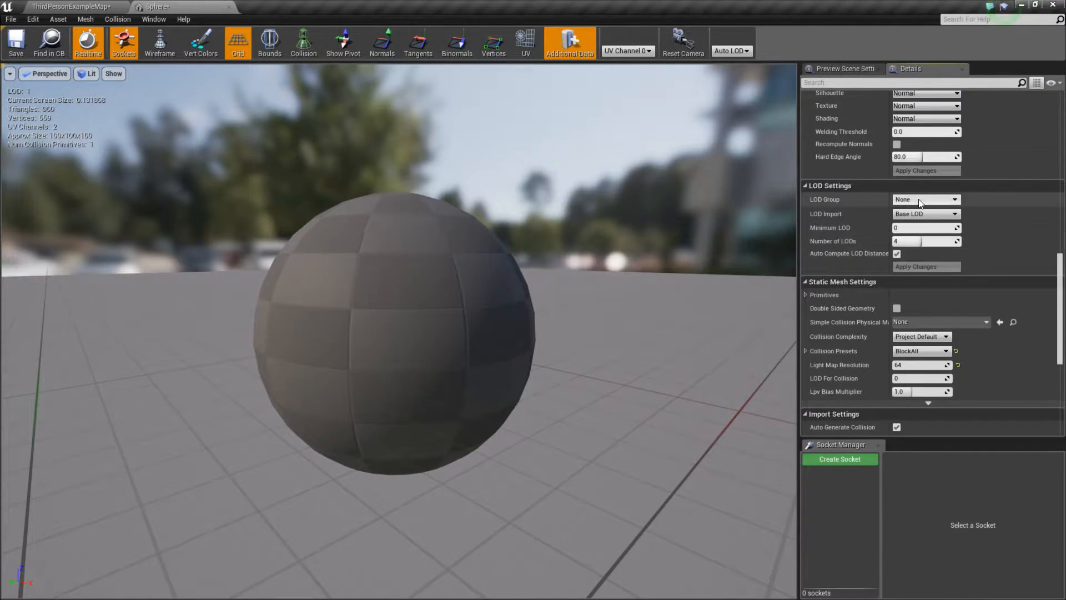
Set the LOD Group to SmallProp and confirm overwriting the settings with its defaults
click(925, 199)
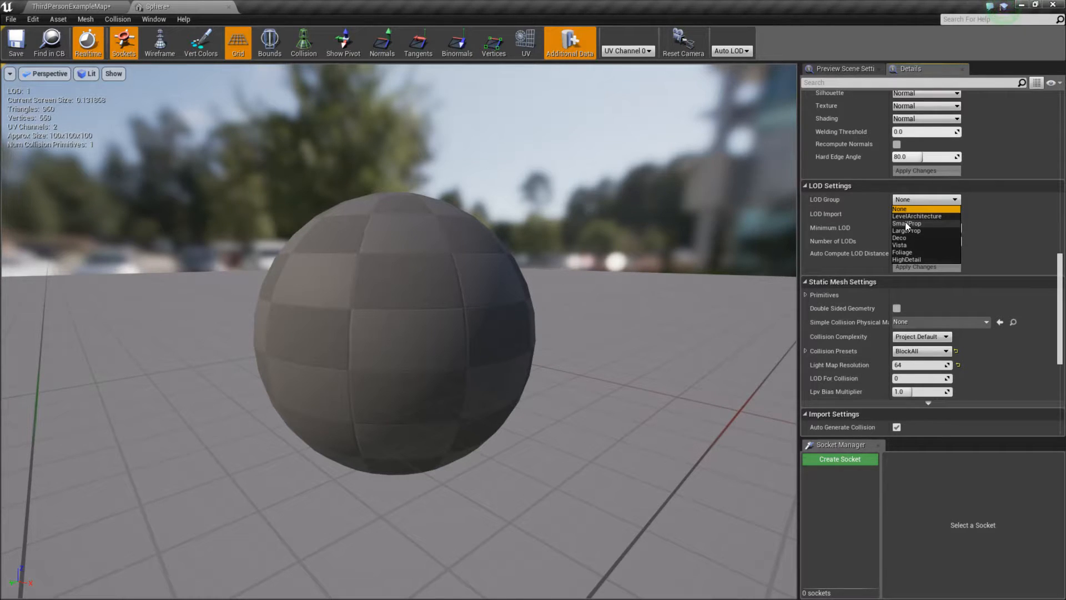
click(908, 223)
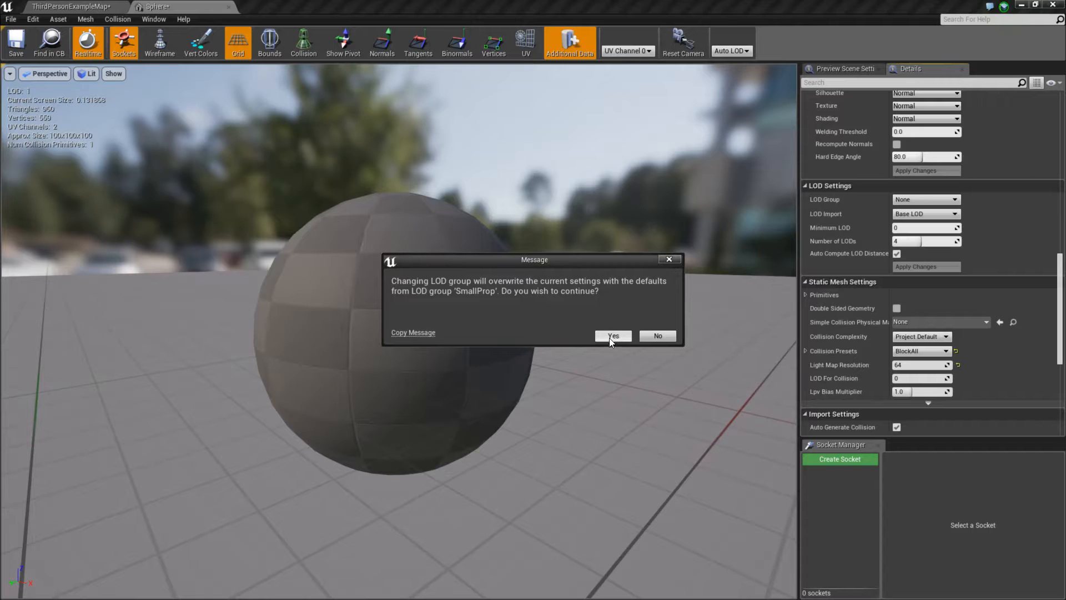
click(611, 335)
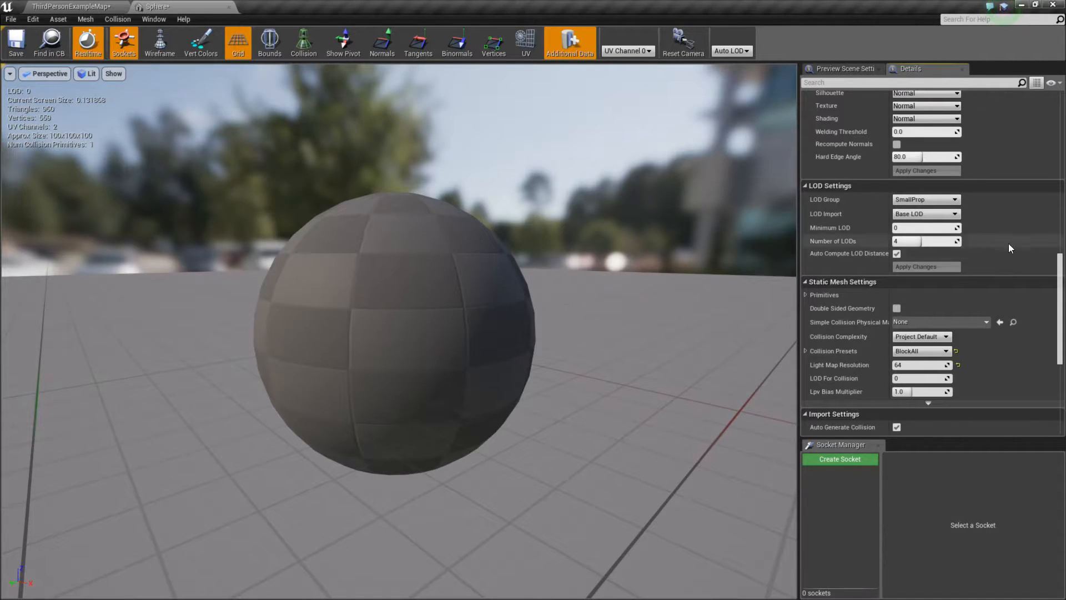
scroll(down, 3)
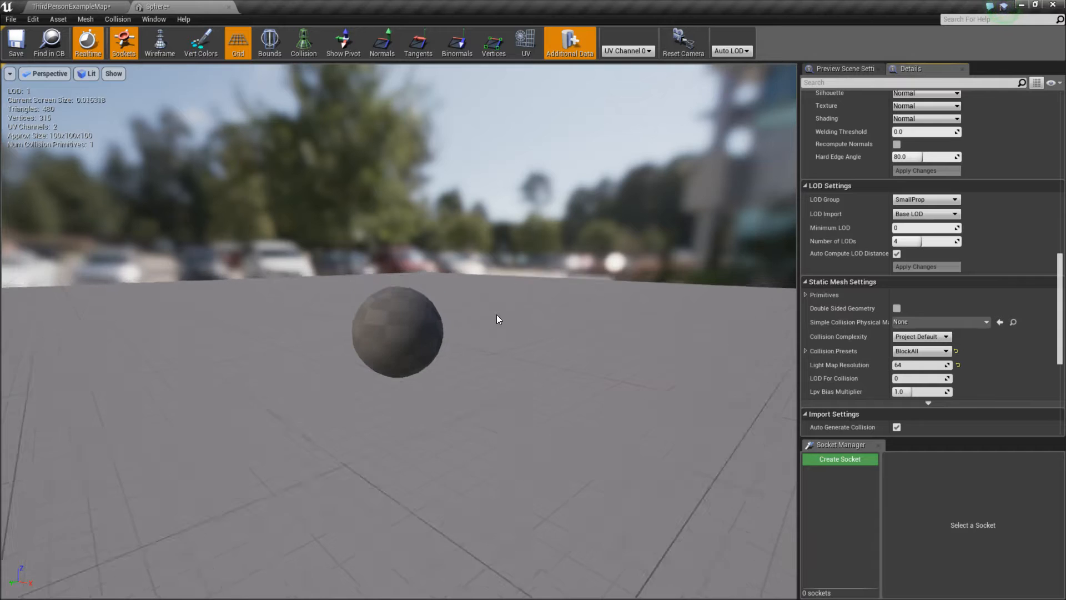
scroll(down, 3)
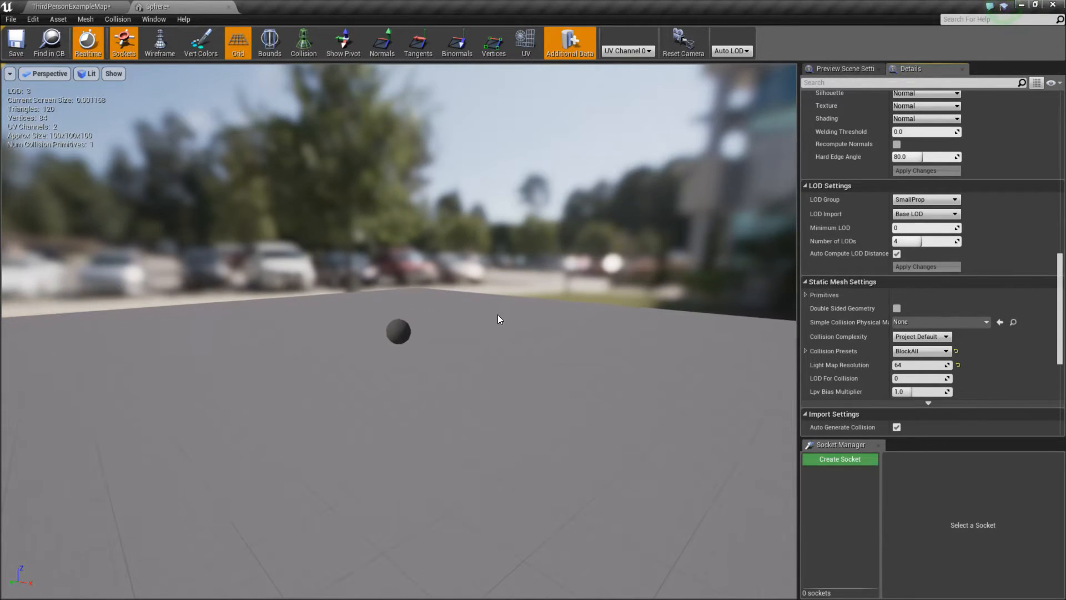
mouse_move(410, 333)
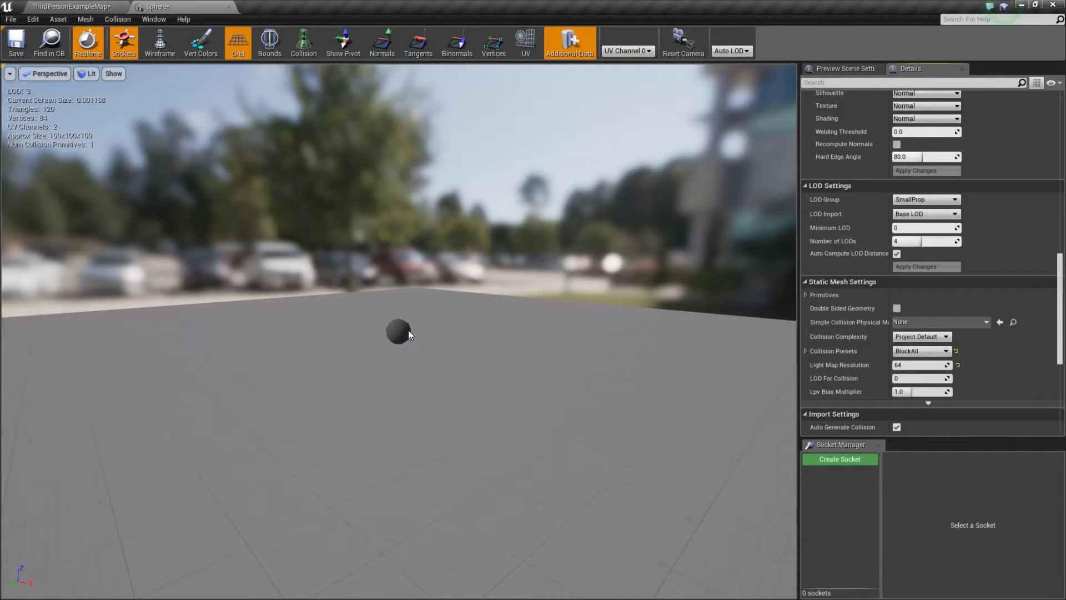
mouse_move(41, 113)
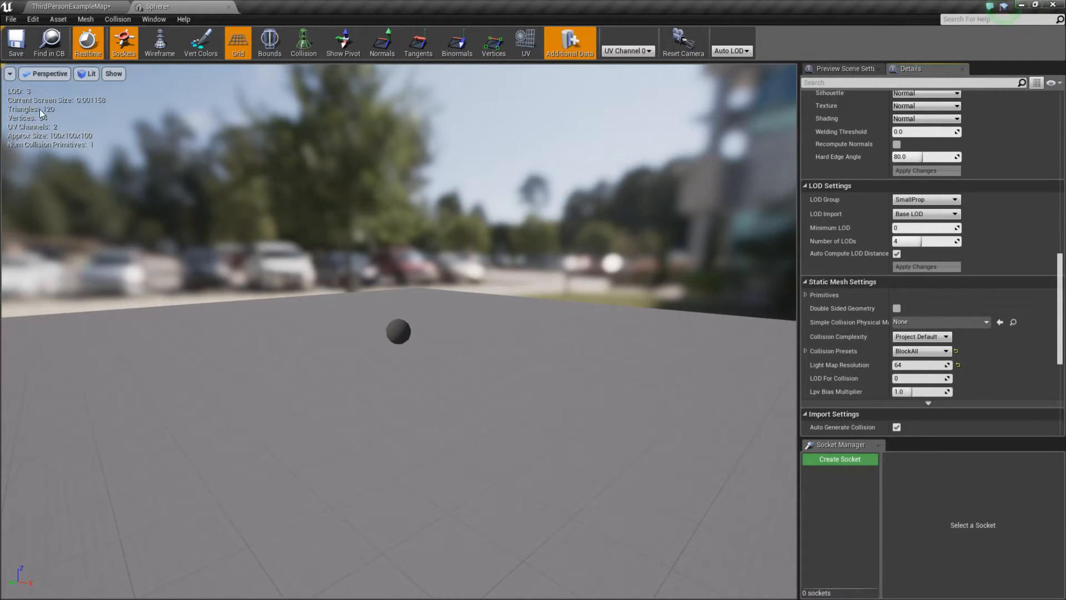
mouse_move(516, 381)
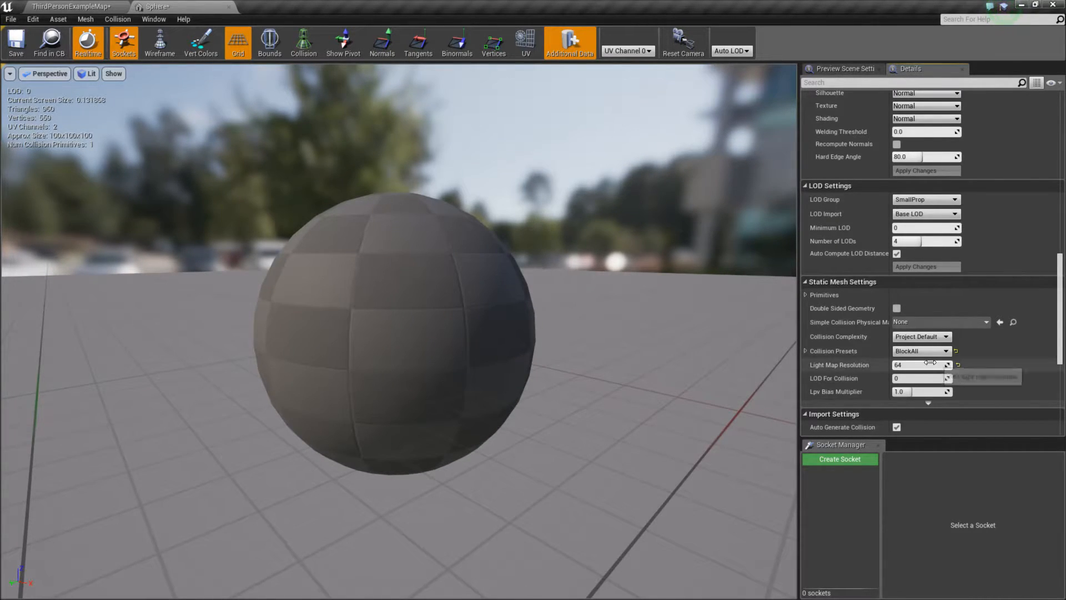
scroll(up, 3)
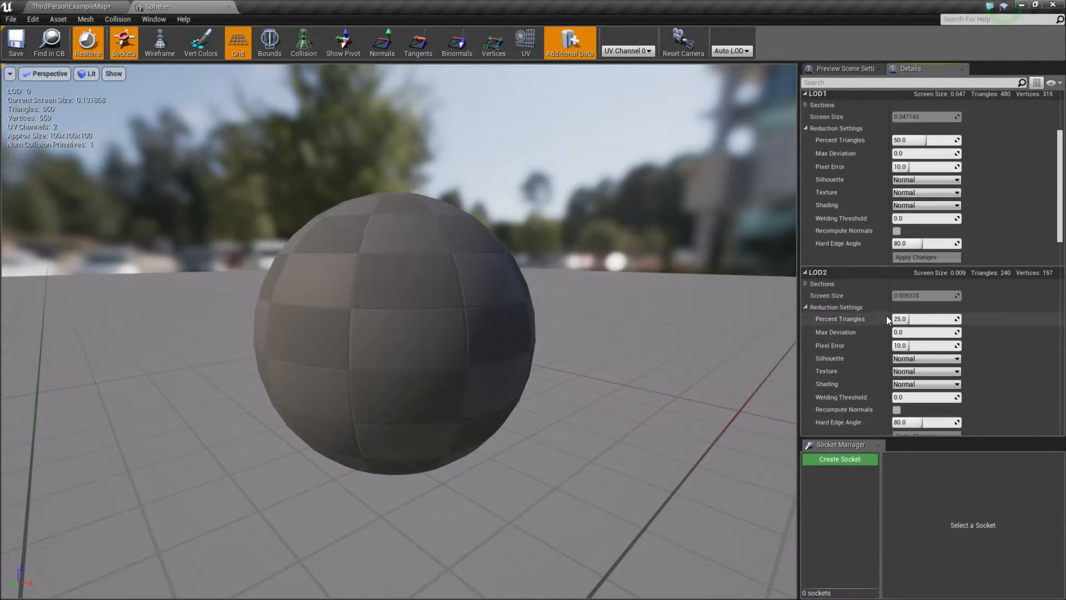
scroll(down, 3)
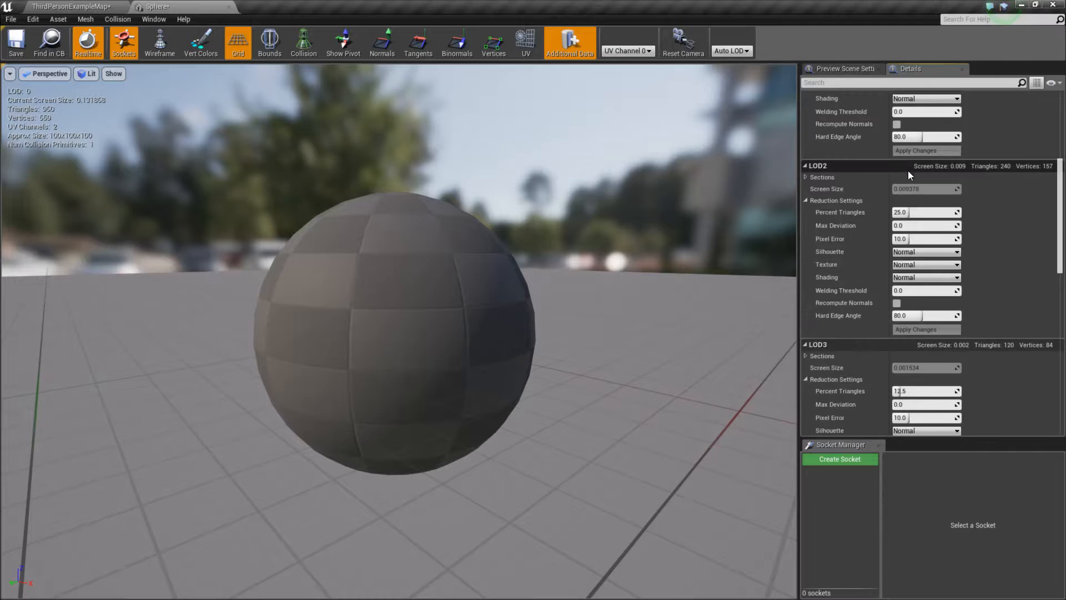
scroll(down, 3)
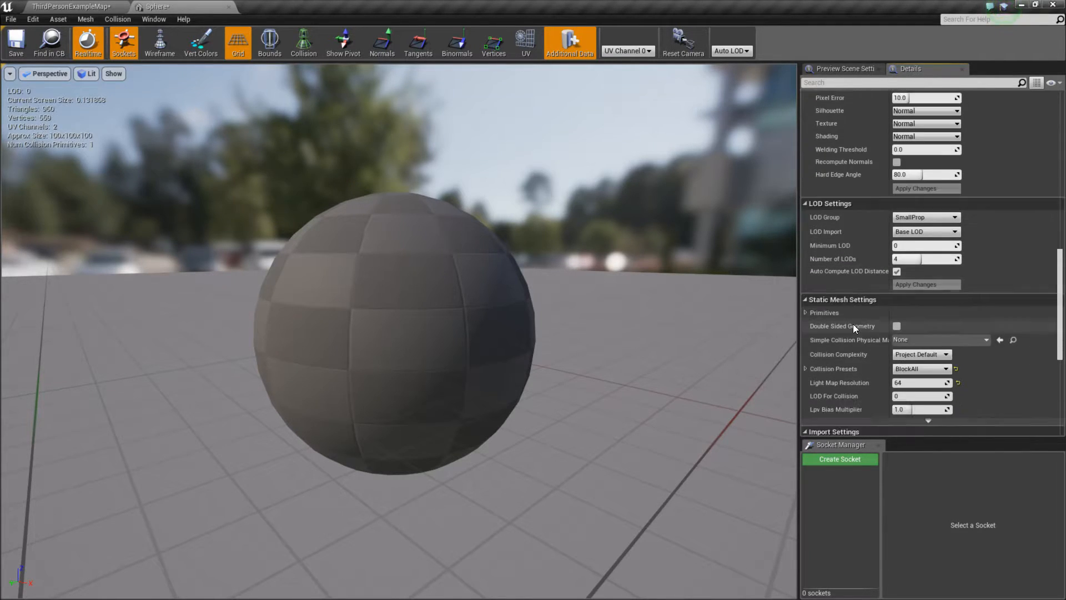
scroll(down, 3)
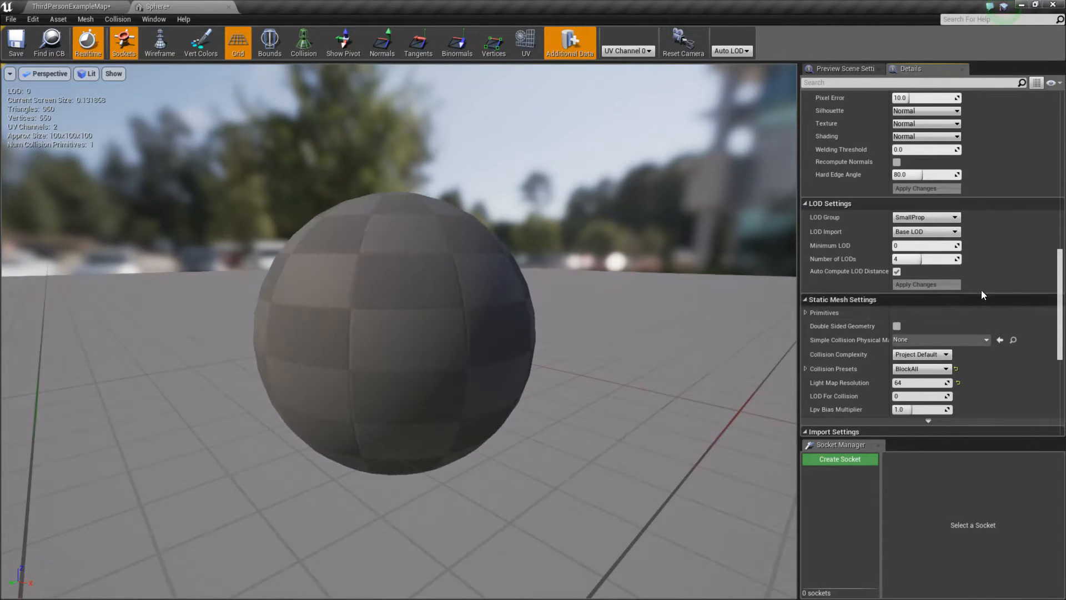
Set the LOD Group to LargeProp and confirm overwriting the settings with its defaults
click(925, 217)
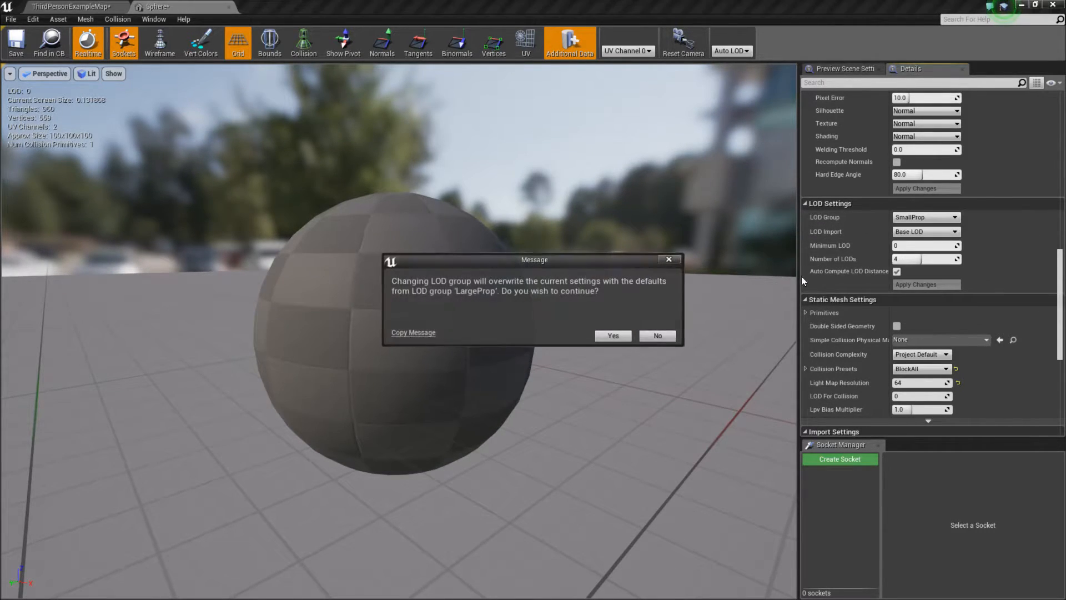
click(611, 335)
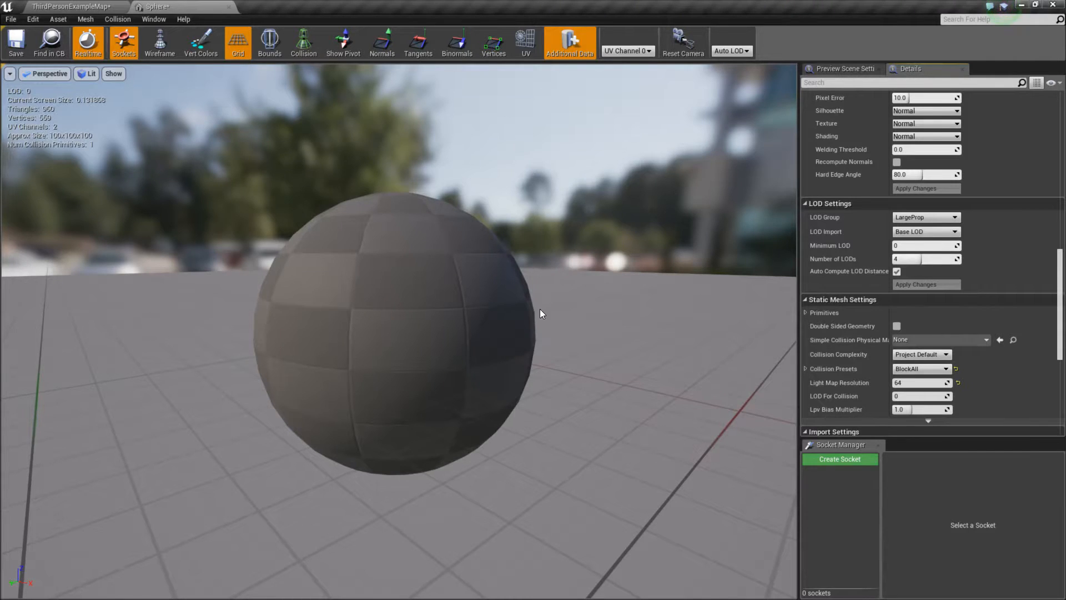
scroll(down, 3)
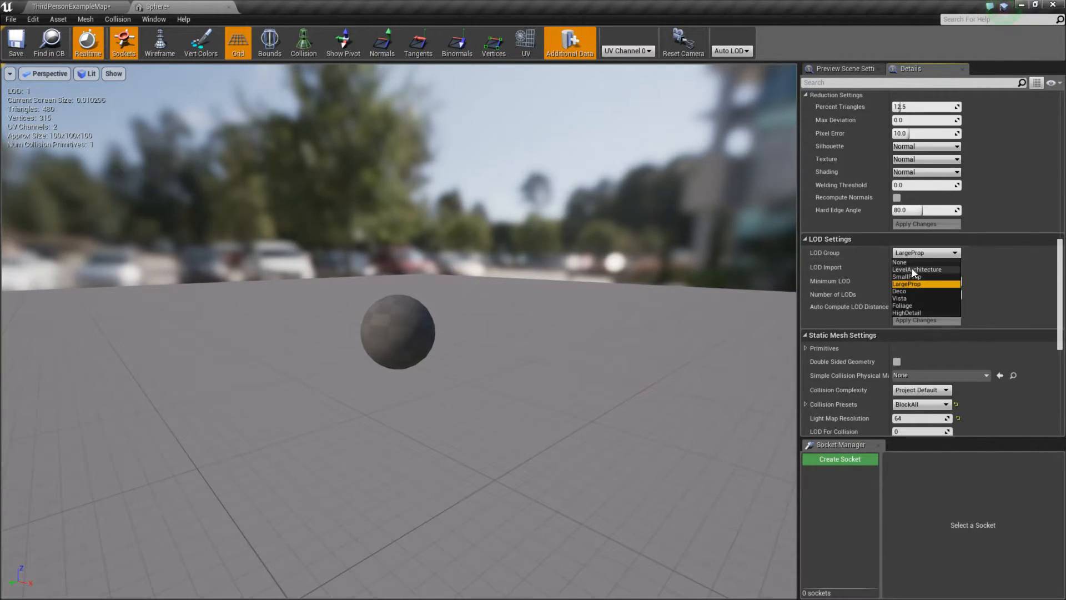
Set the LOD Group to LevelArchitecture, confirm, and check the LOD count and reduction settings
click(916, 269)
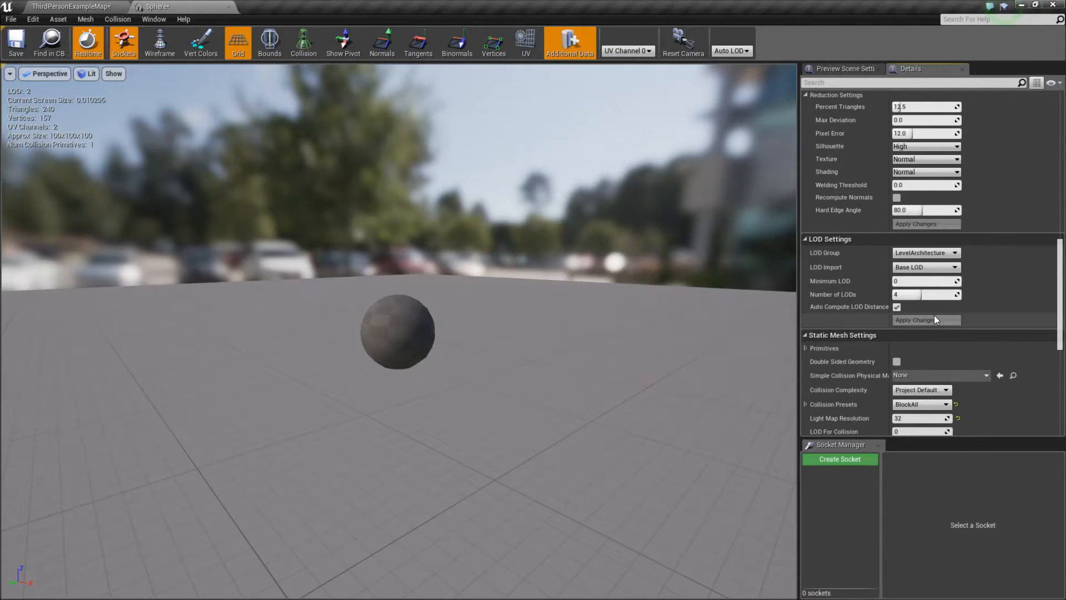
click(957, 298)
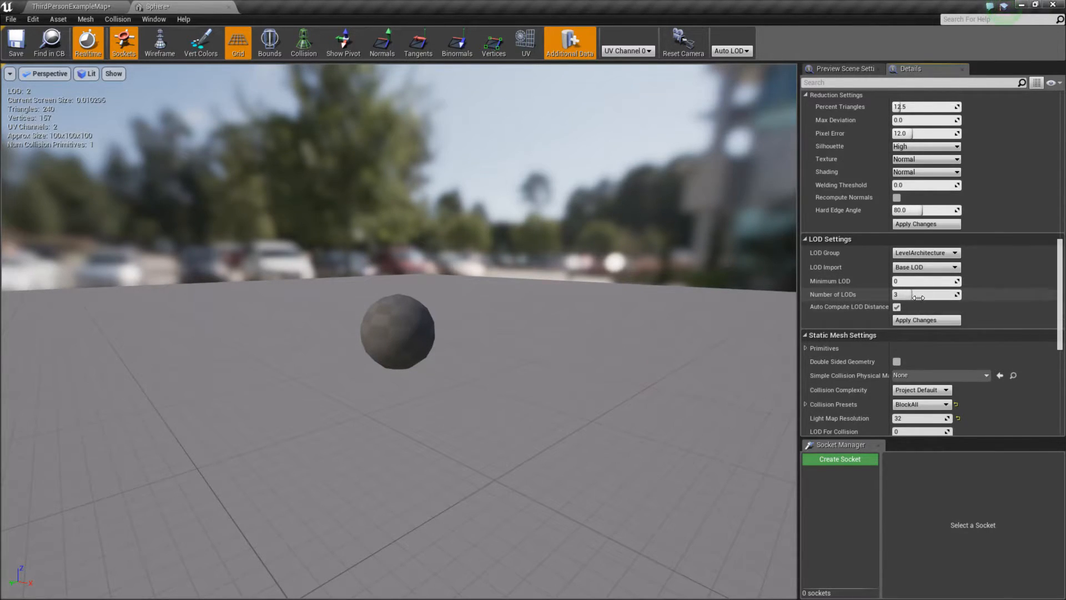
mouse_move(914, 298)
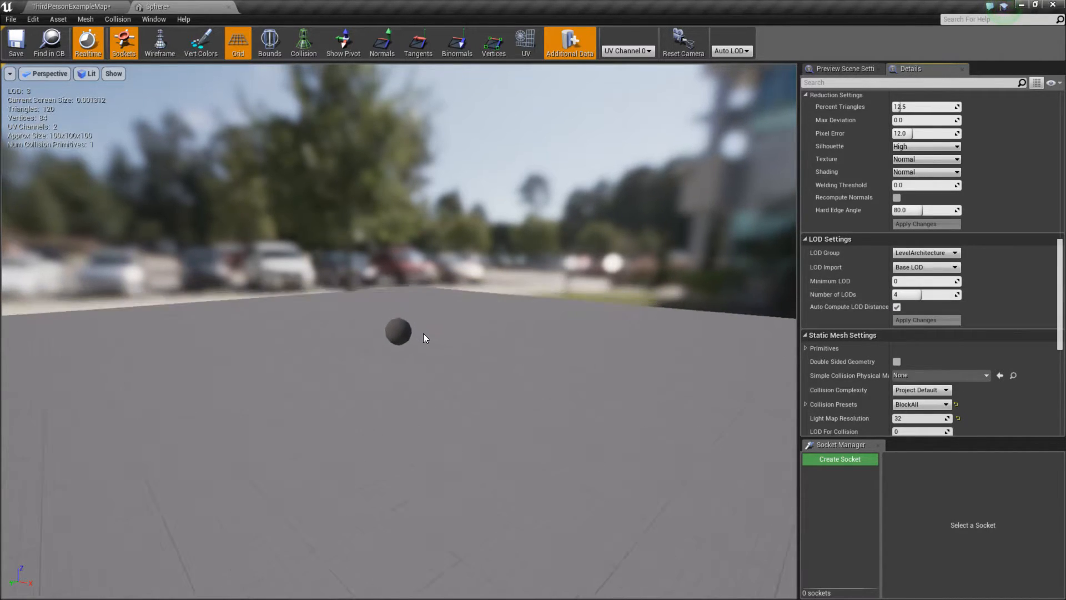
click(915, 320)
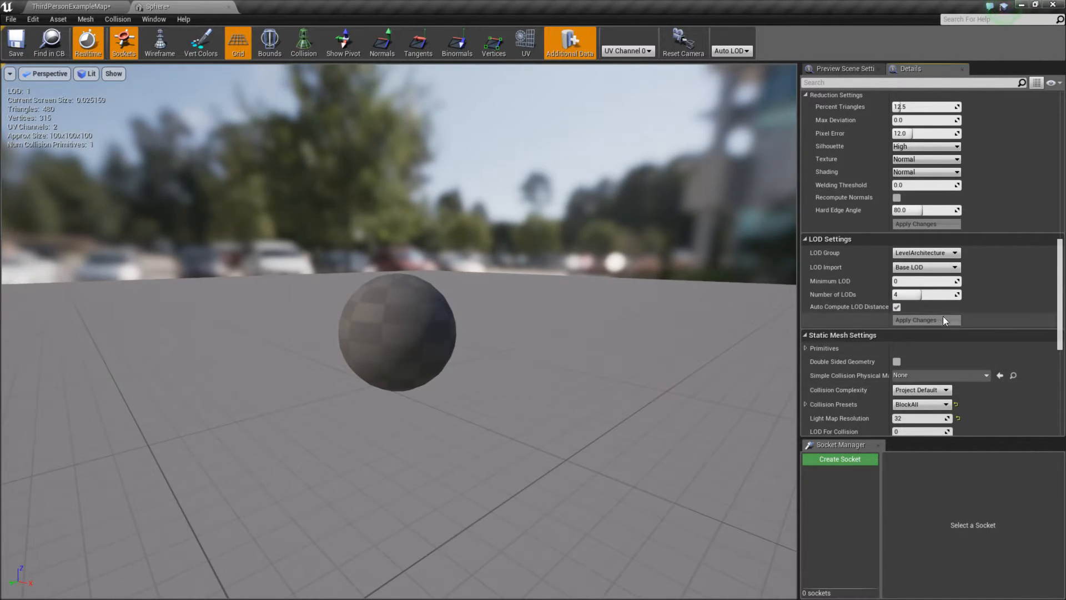
scroll(down, 3)
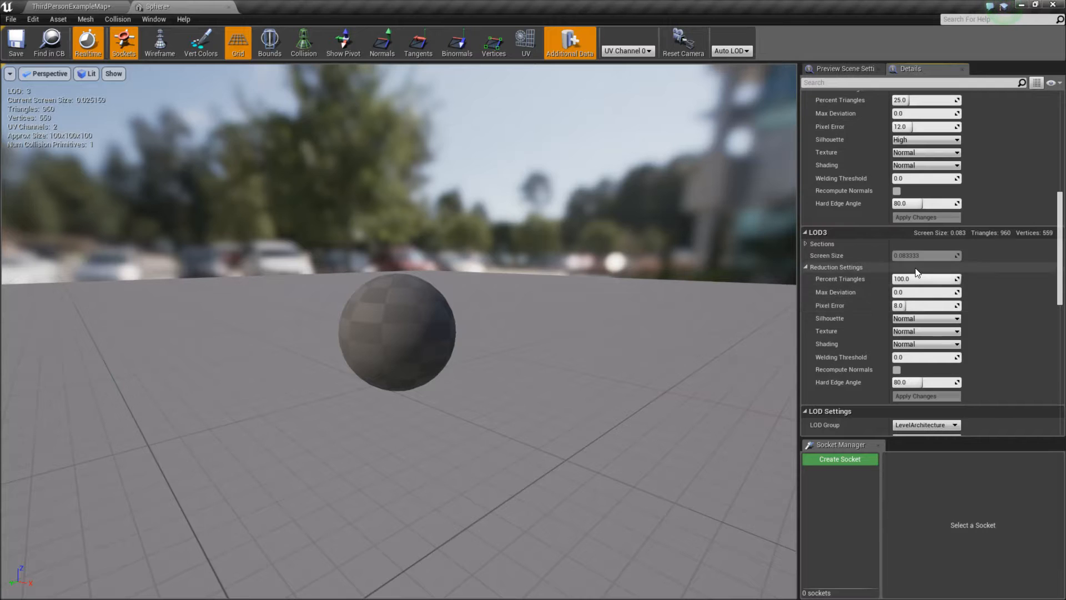
scroll(down, 3)
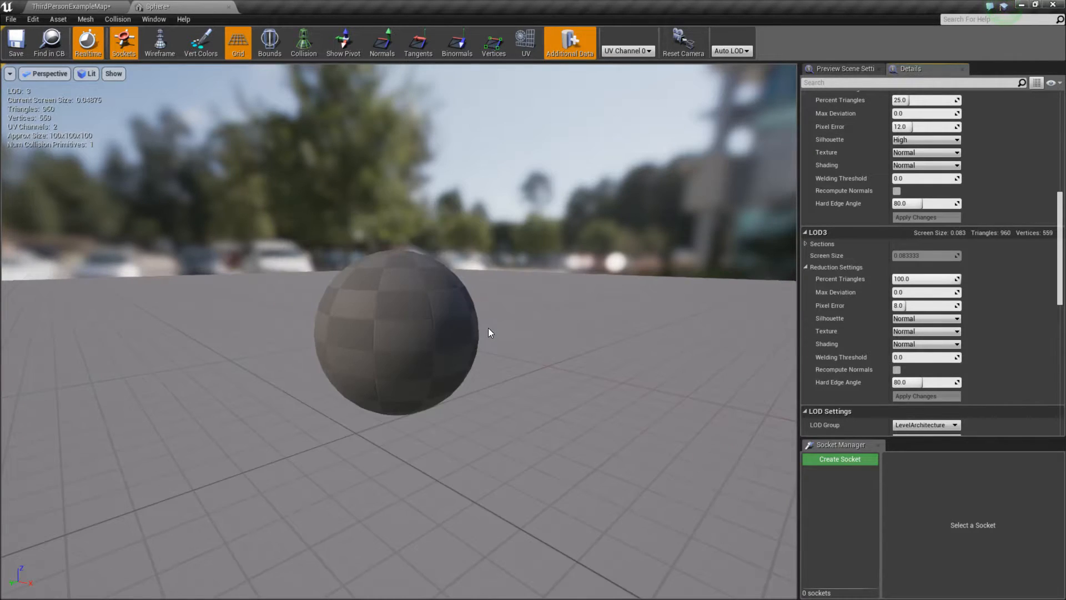
scroll(up, 3)
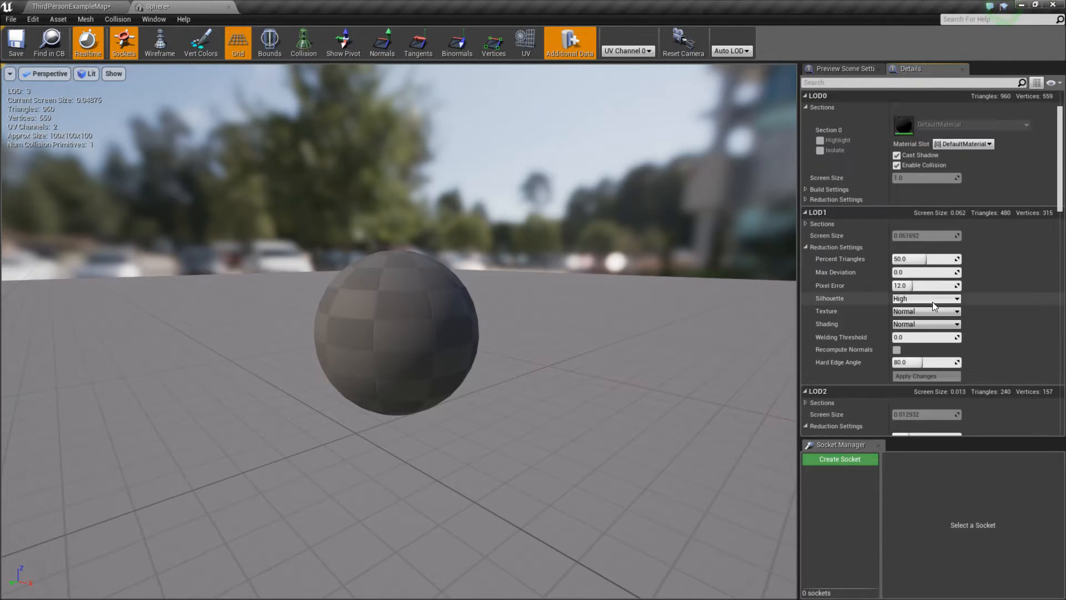
scroll(down, 3)
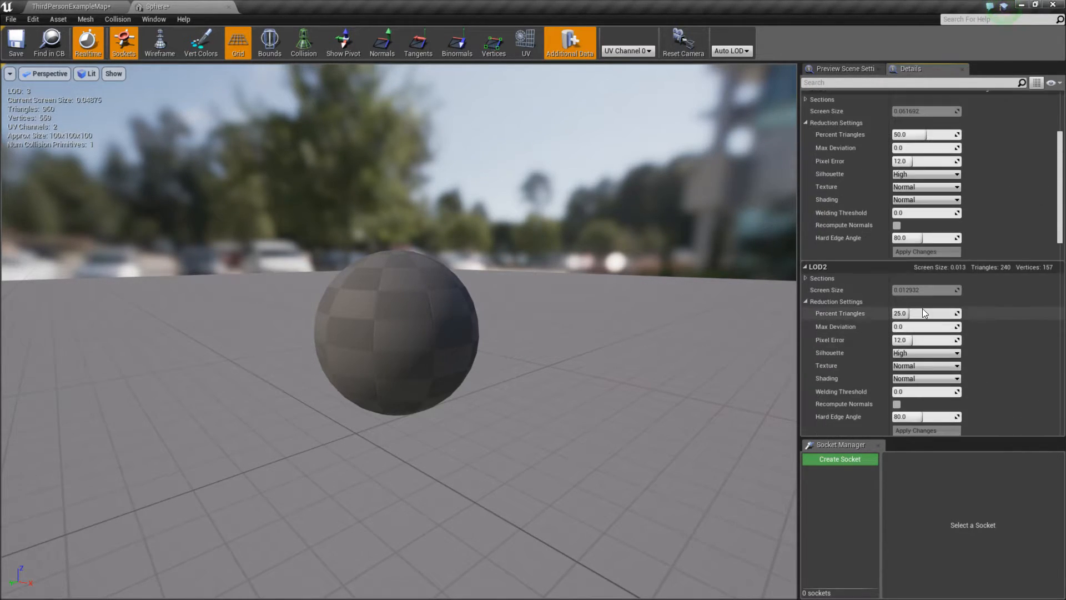
scroll(down, 3)
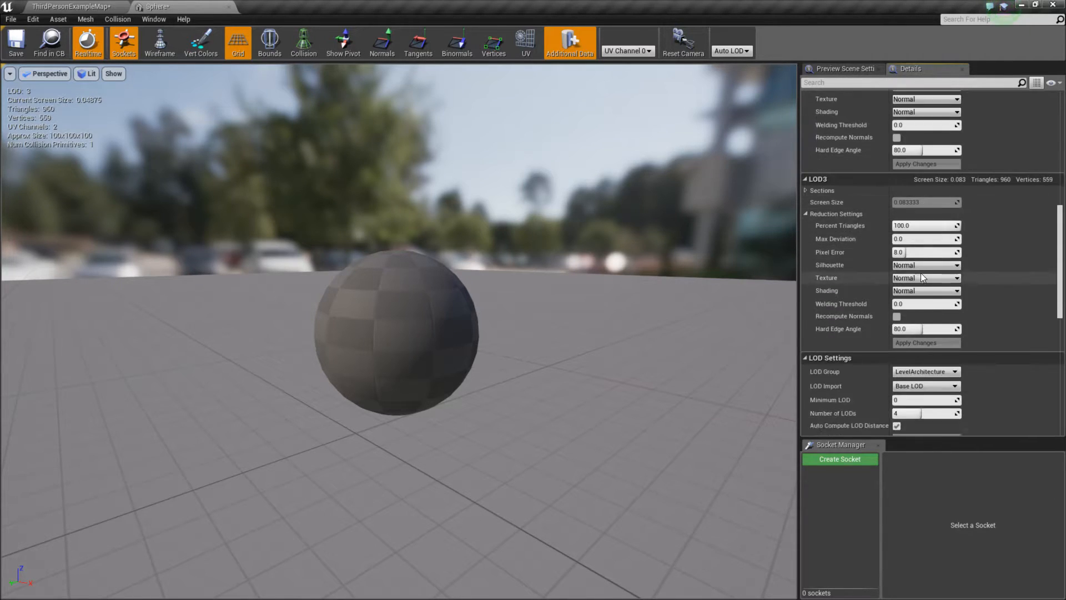
scroll(down, 3)
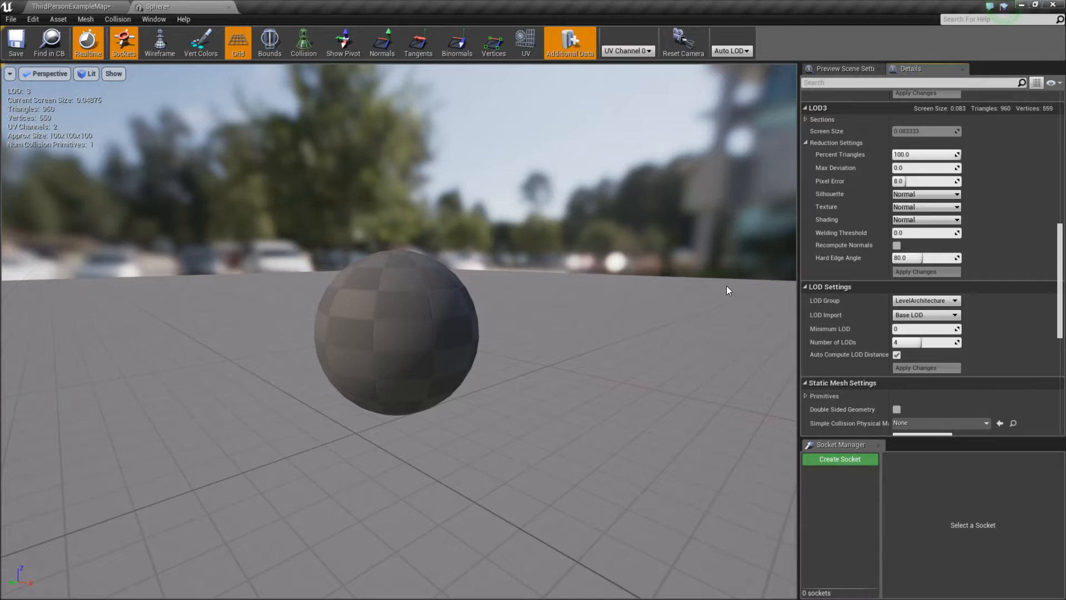
mouse_move(587, 411)
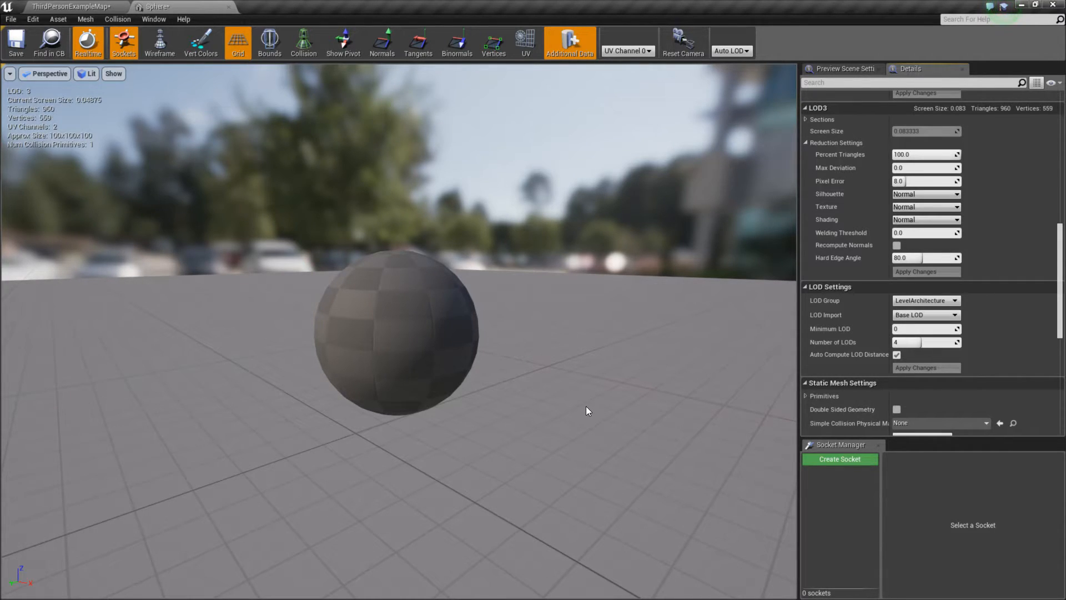
mouse_move(925, 300)
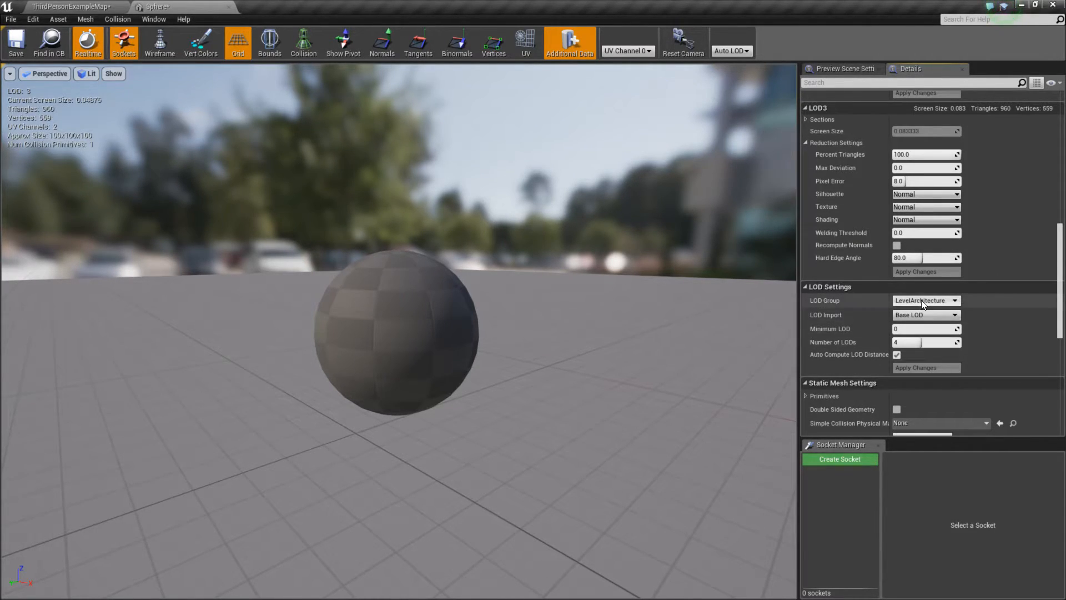
Set the LOD Group back to SmallProp and accept overwriting the current LOD settings
click(925, 300)
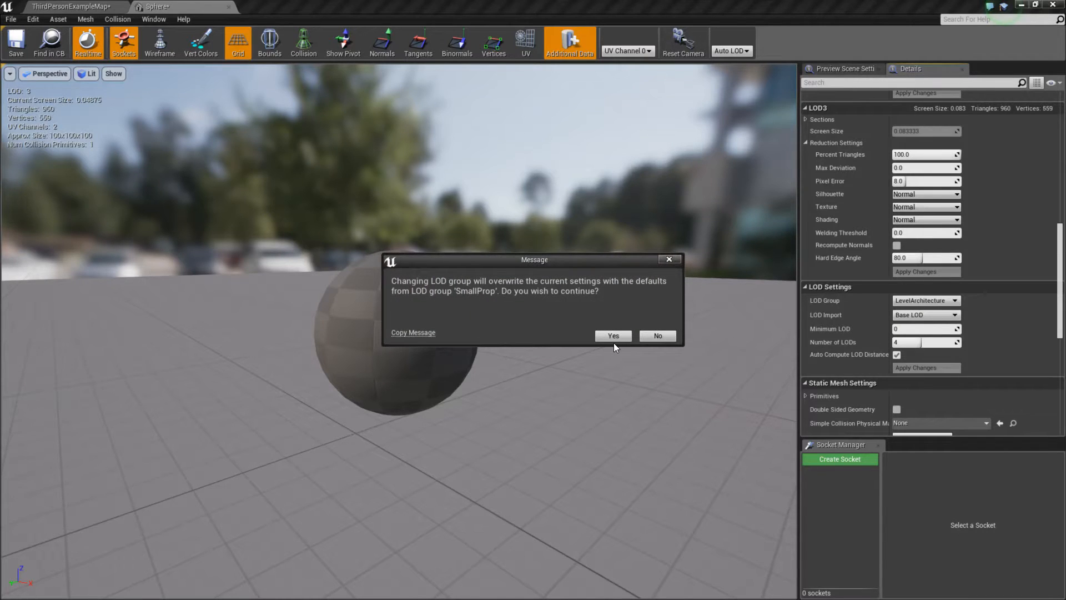
click(611, 336)
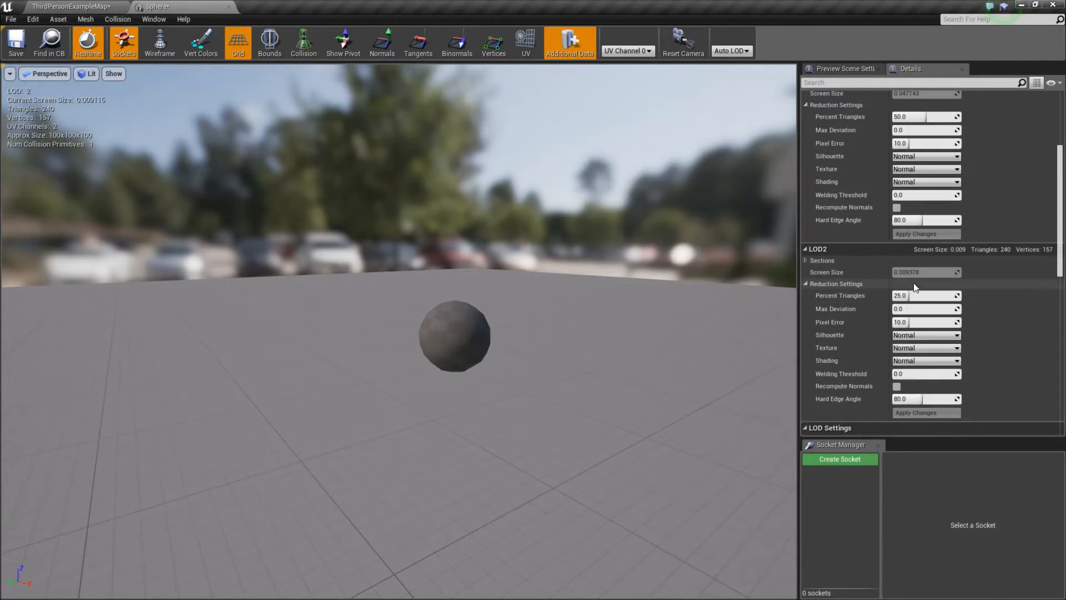
Collapse LOD1, bring LOD2 into view and set its Percent Triangles to 10
scroll(up, 3)
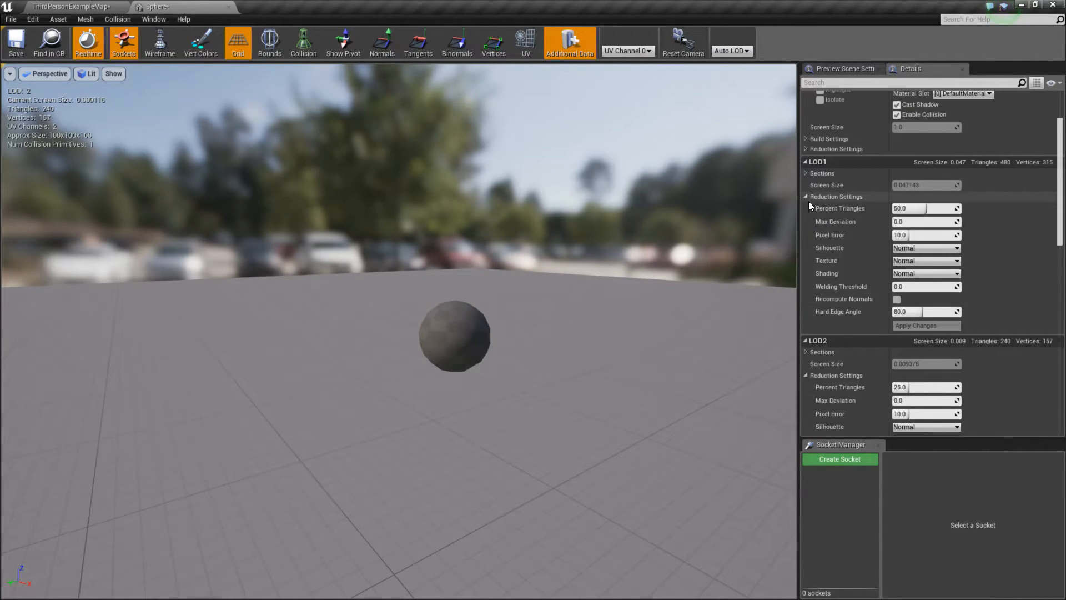
click(805, 197)
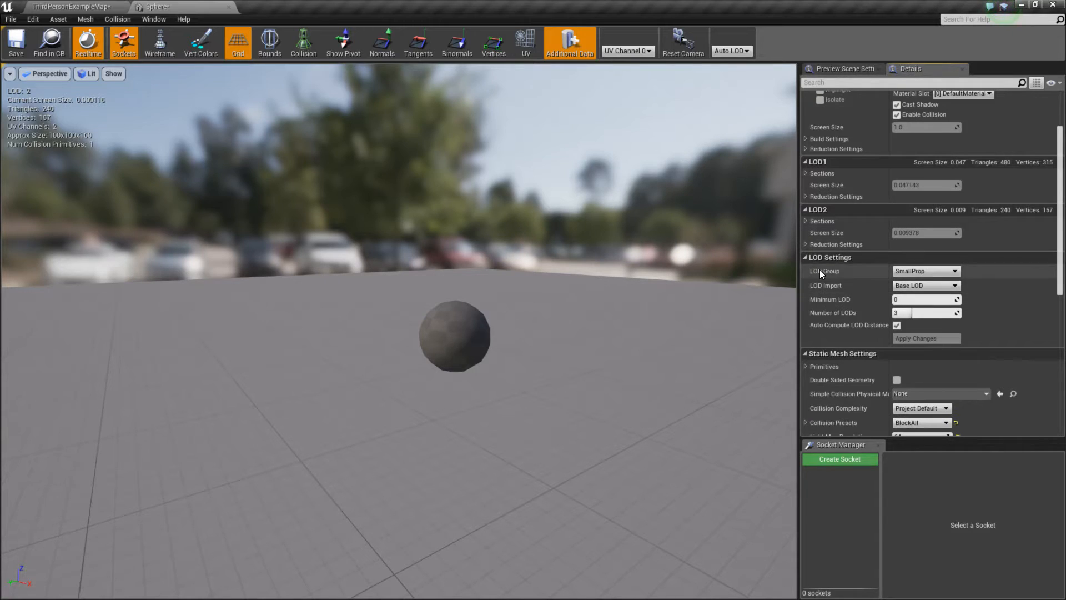
scroll(up, 3)
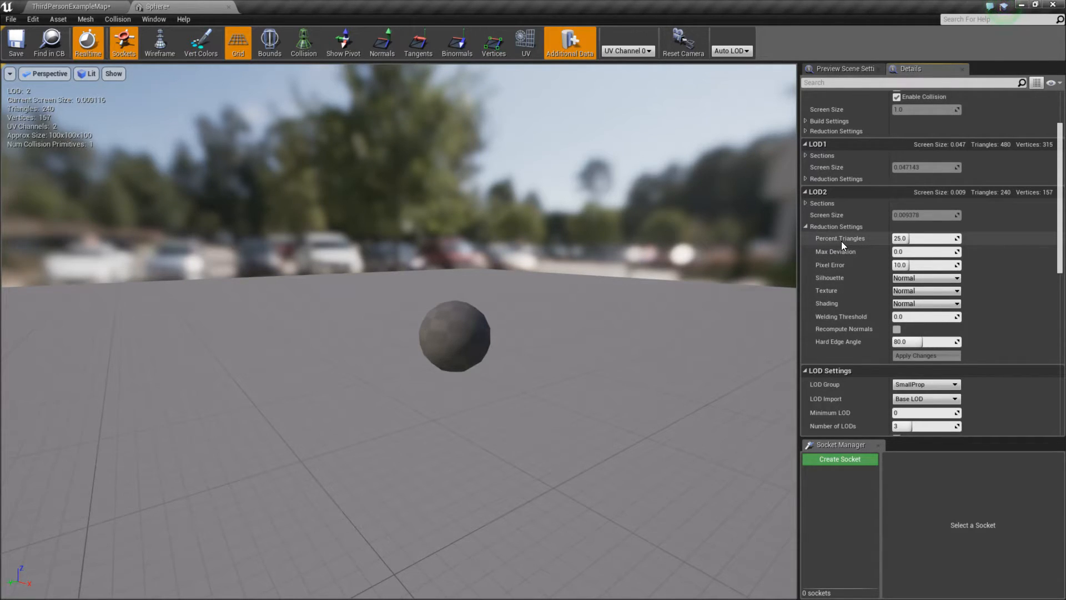
mouse_move(863, 254)
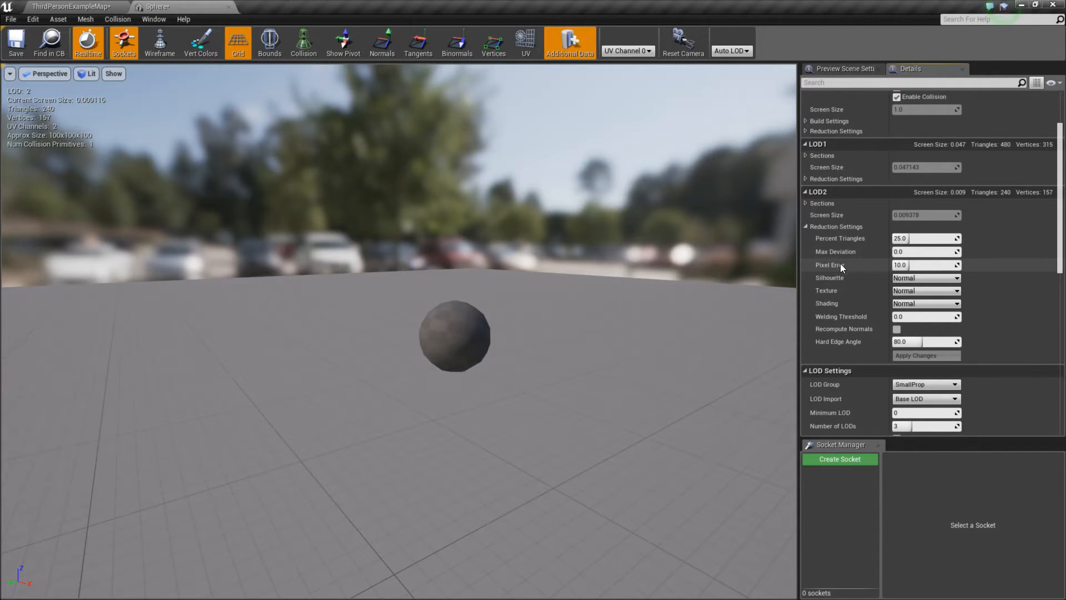
mouse_move(837, 266)
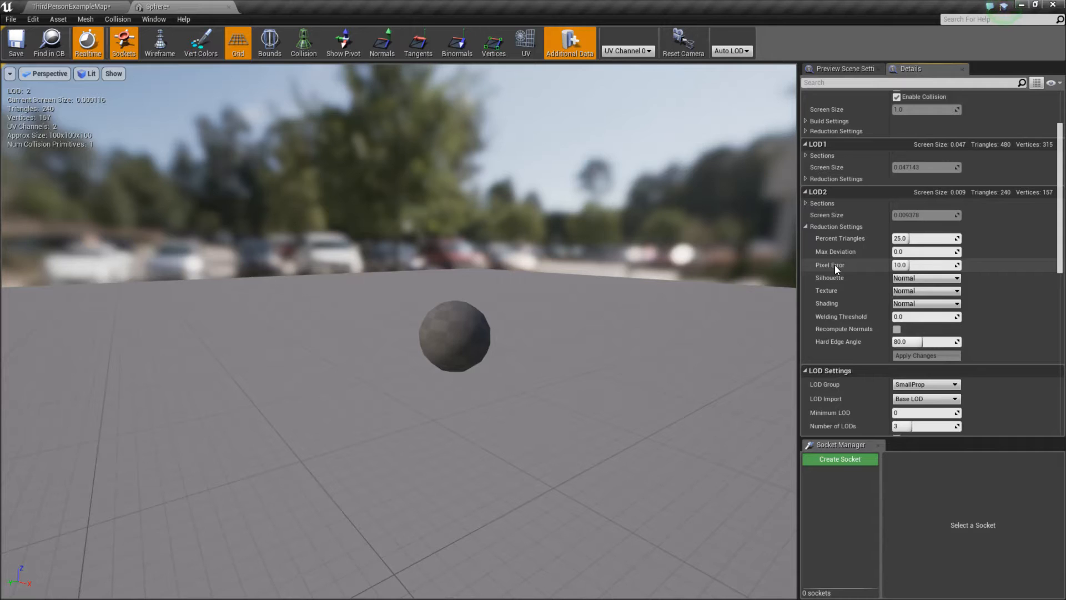
mouse_move(833, 340)
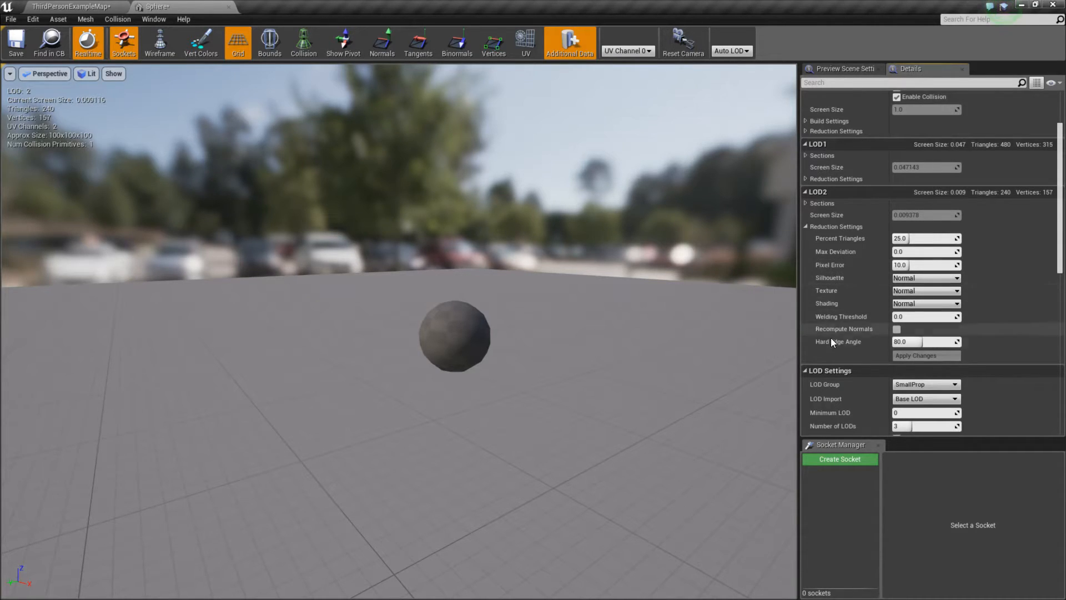
mouse_move(834, 303)
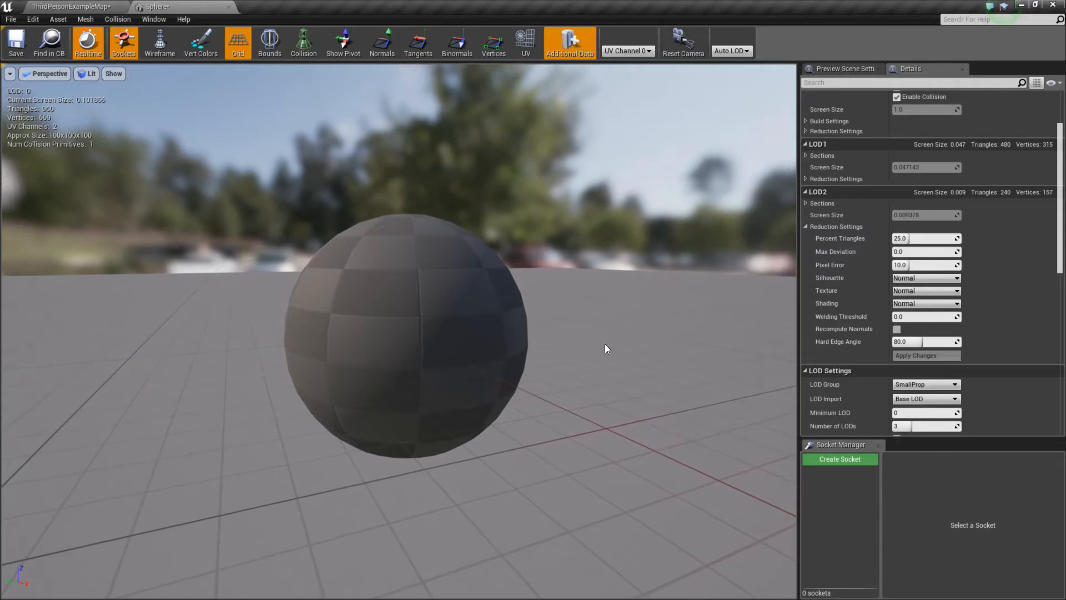
scroll(up, 3)
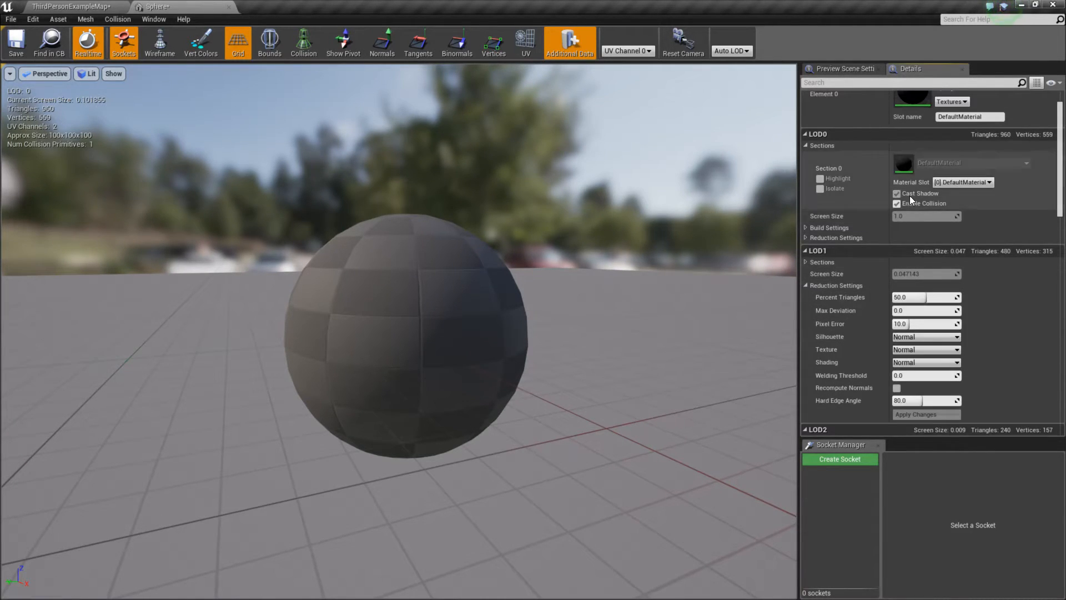
scroll(down, 3)
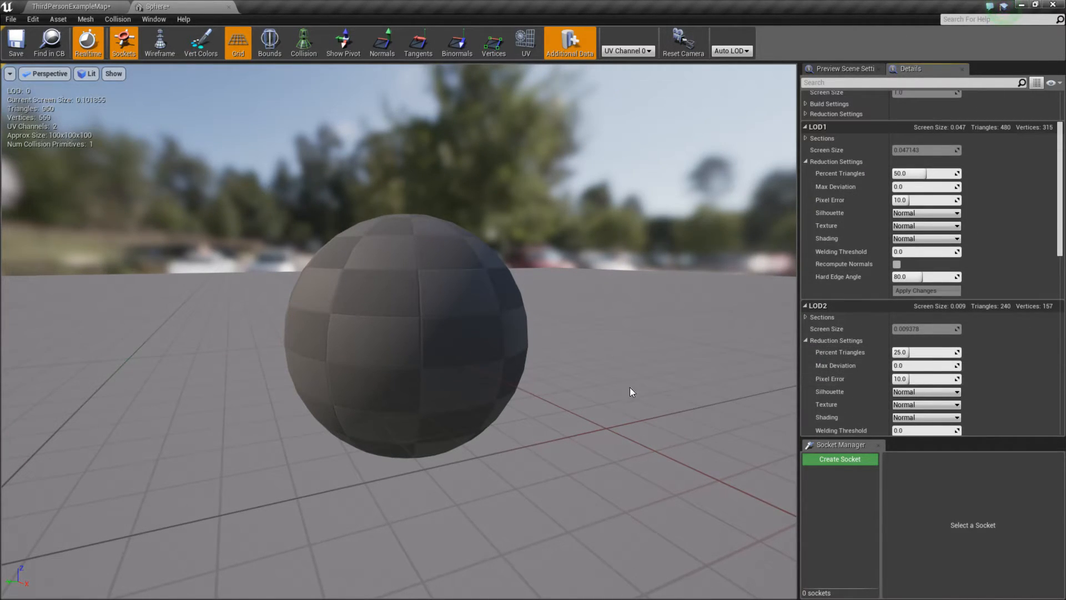
scroll(down, 3)
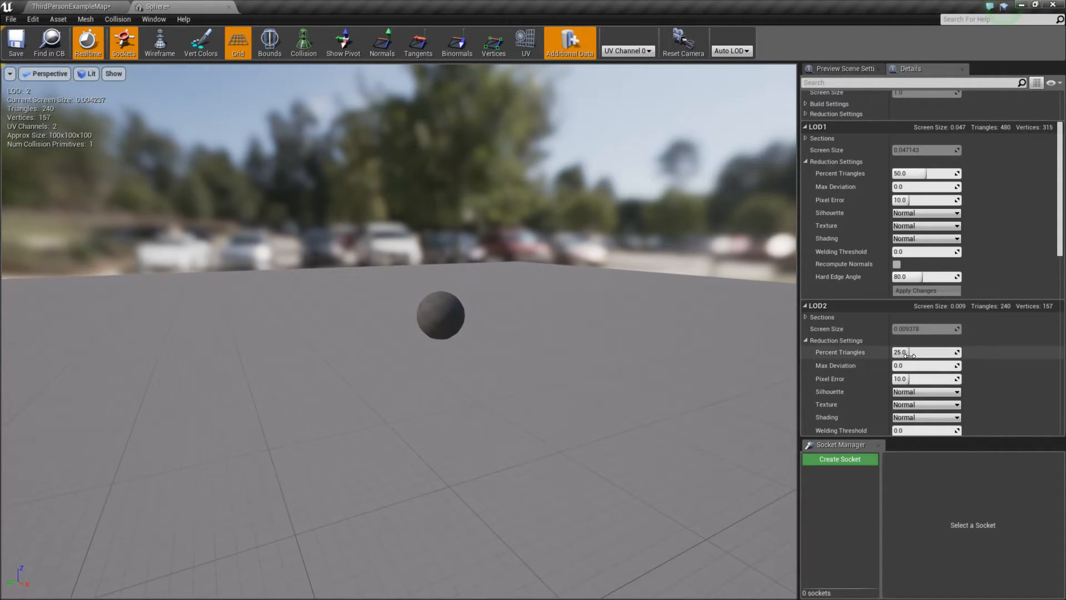
triple_click(922, 352)
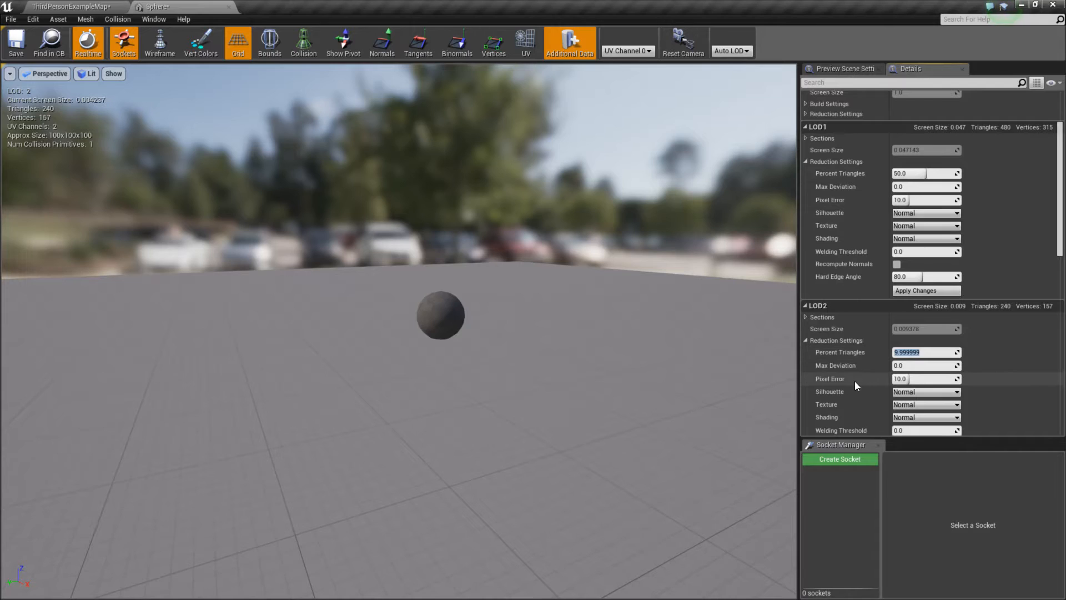
scroll(up, 3)
text(25)
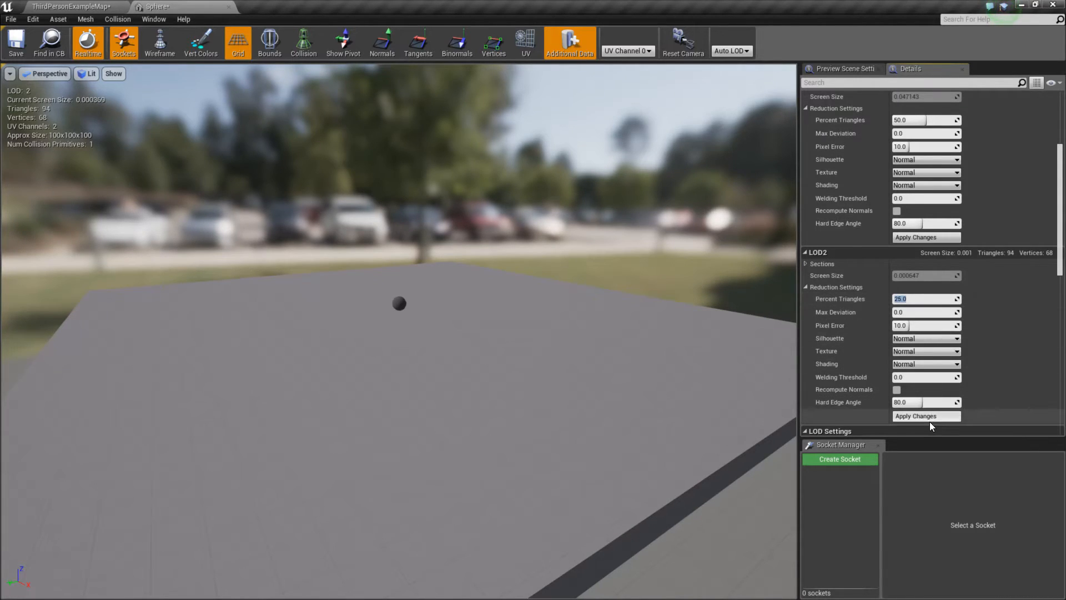
Apply the changes so LOD2 regenerates at about 94 triangles
click(916, 415)
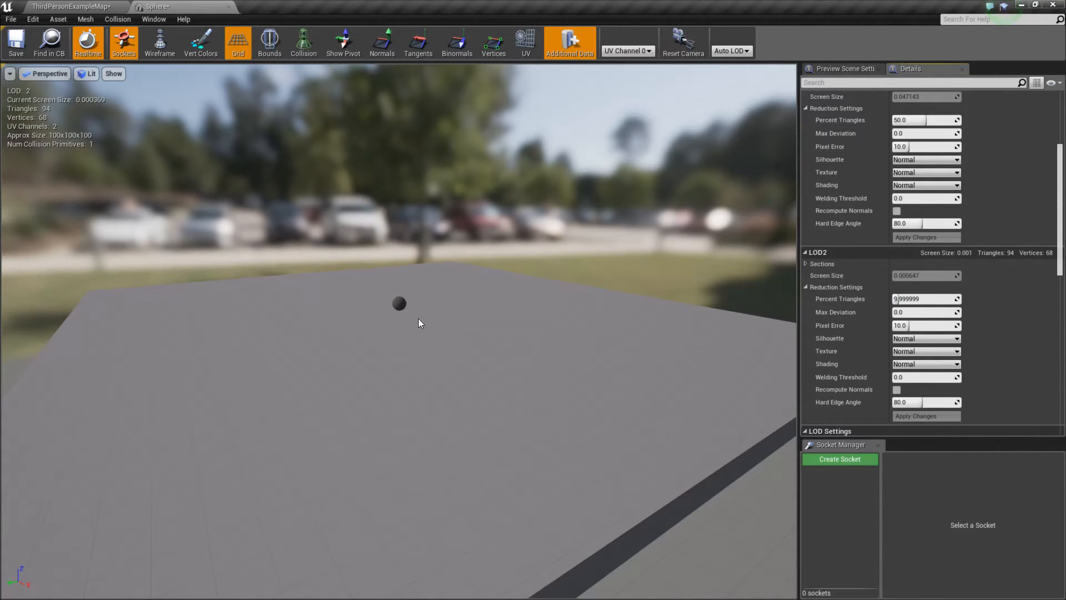
mouse_move(434, 324)
text(25)
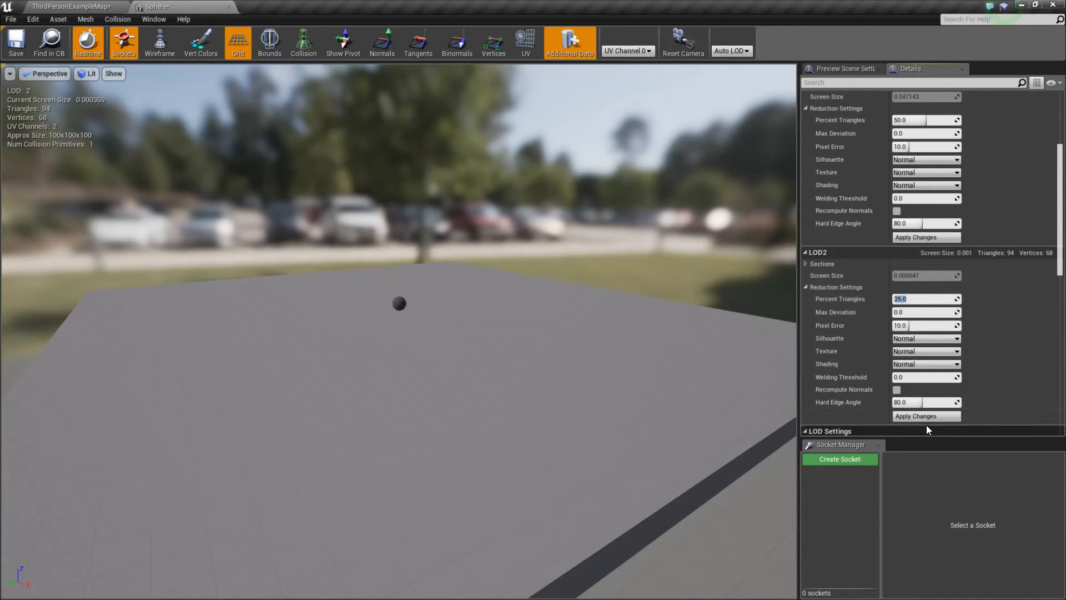
click(925, 415)
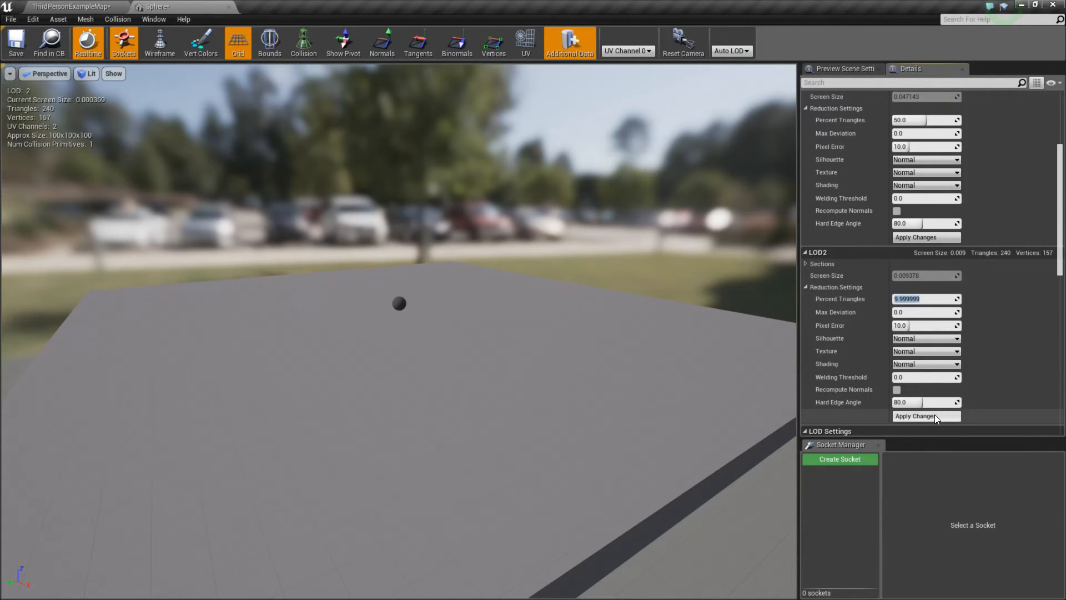
click(916, 415)
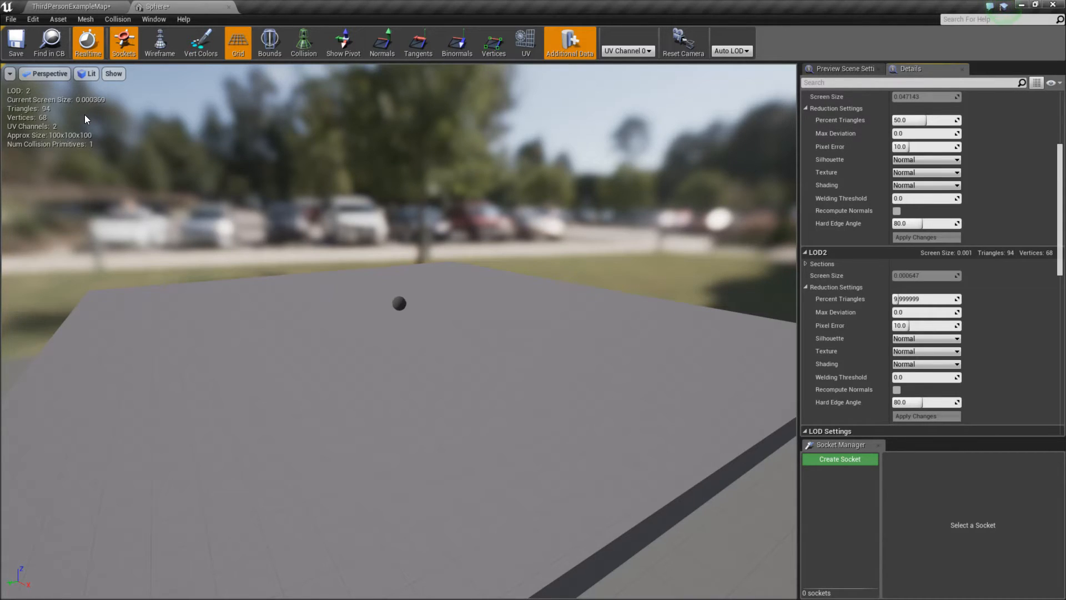
mouse_move(257, 260)
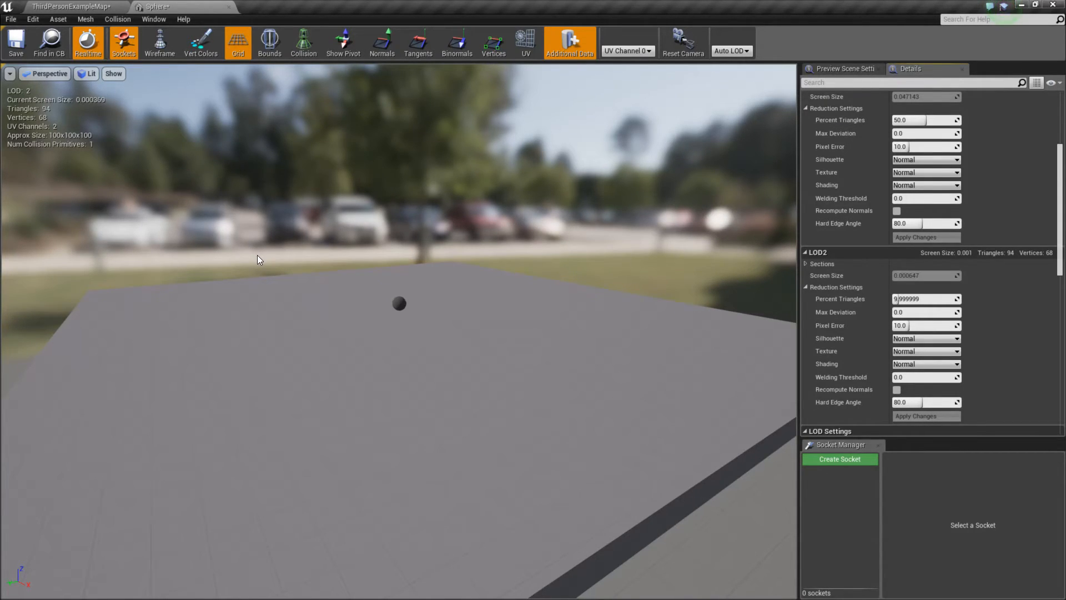
mouse_move(541, 301)
text(16.4)
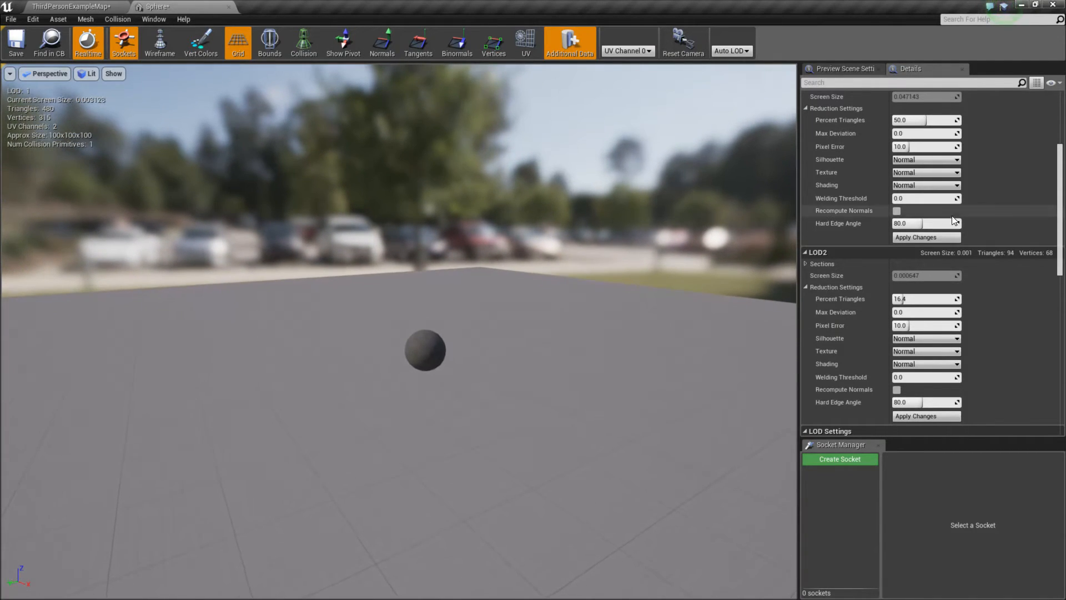
Inspect the sphere's LOD1 preview at about 76 percent (732 triangles)
scroll(up, 3)
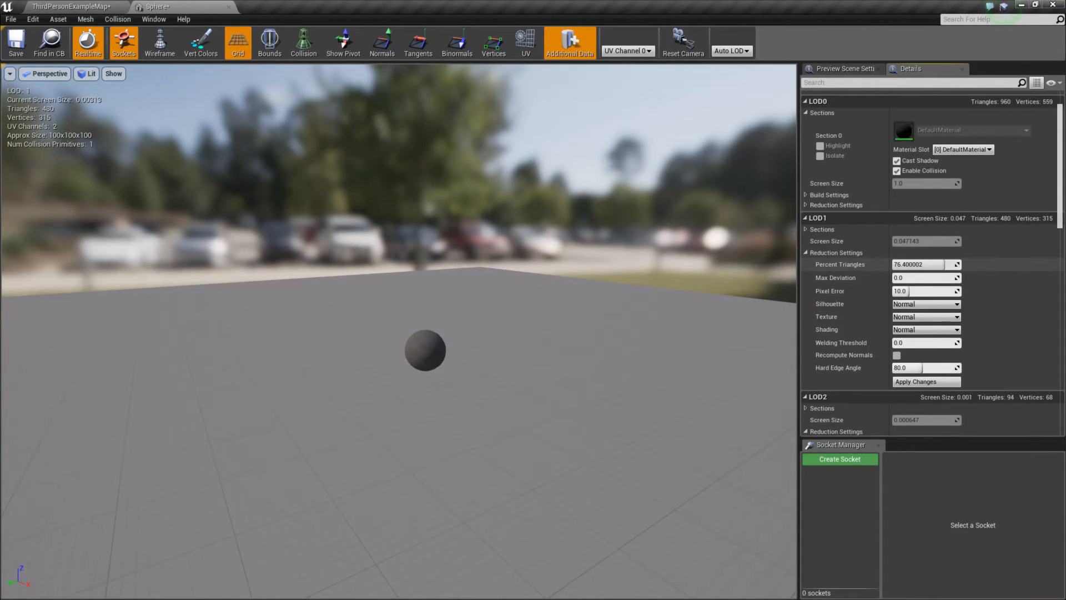
click(916, 381)
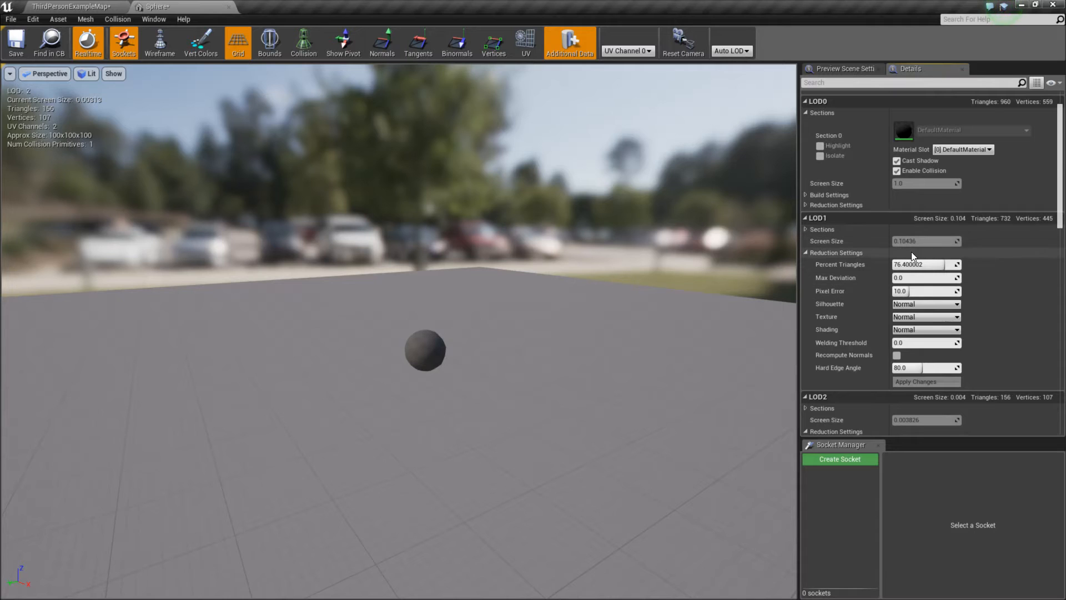
mouse_move(622, 285)
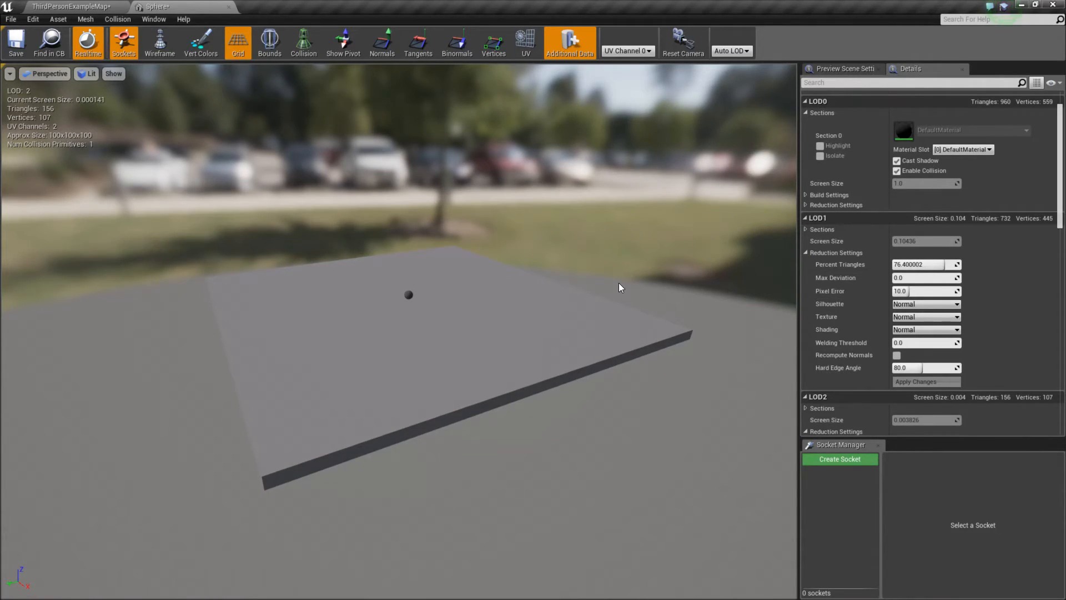
mouse_move(625, 282)
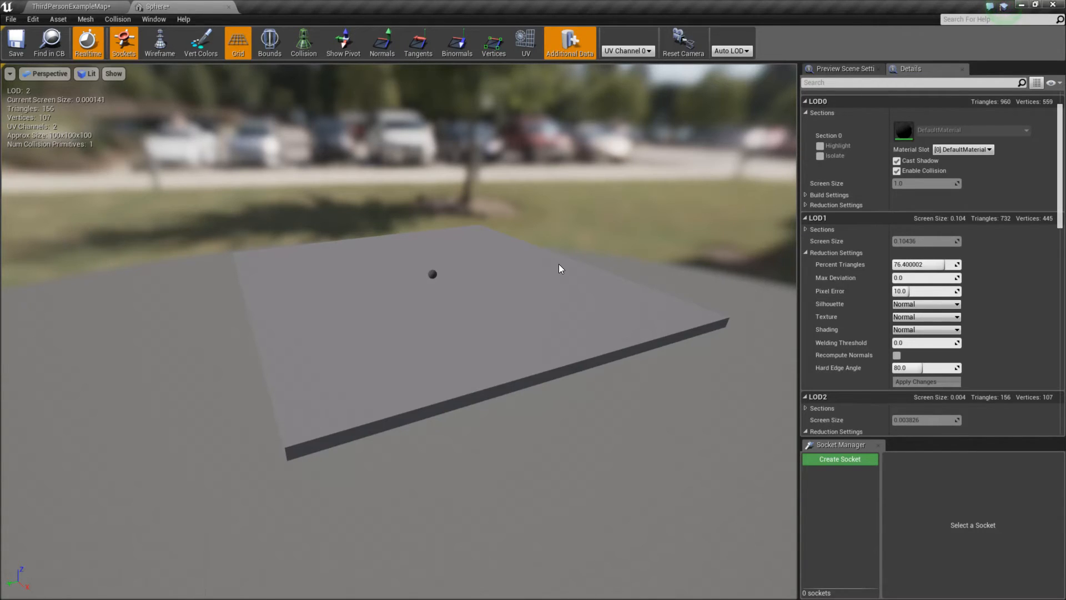
mouse_move(564, 279)
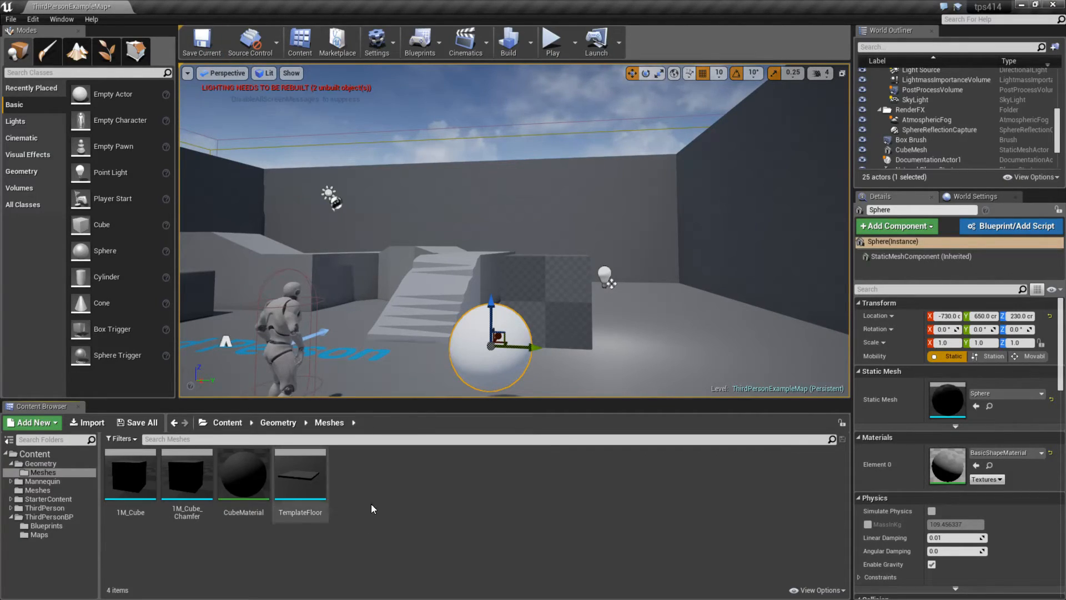
Open Linear_Stair_StaticMesh in the mesh editor, dock it and scroll to its LOD Settings
click(944, 124)
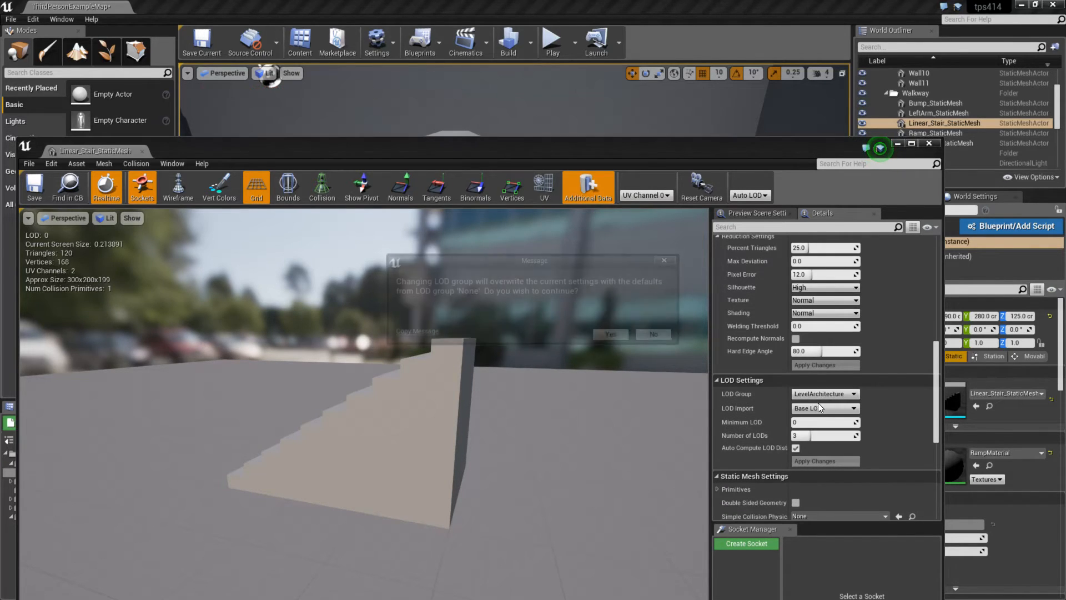
click(608, 334)
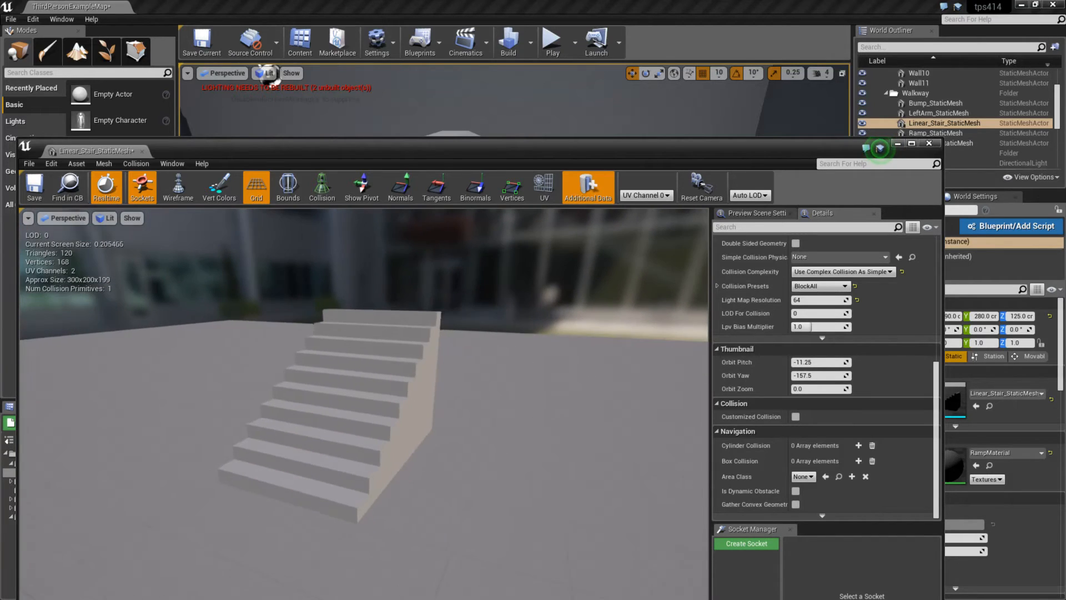
scroll(up, 3)
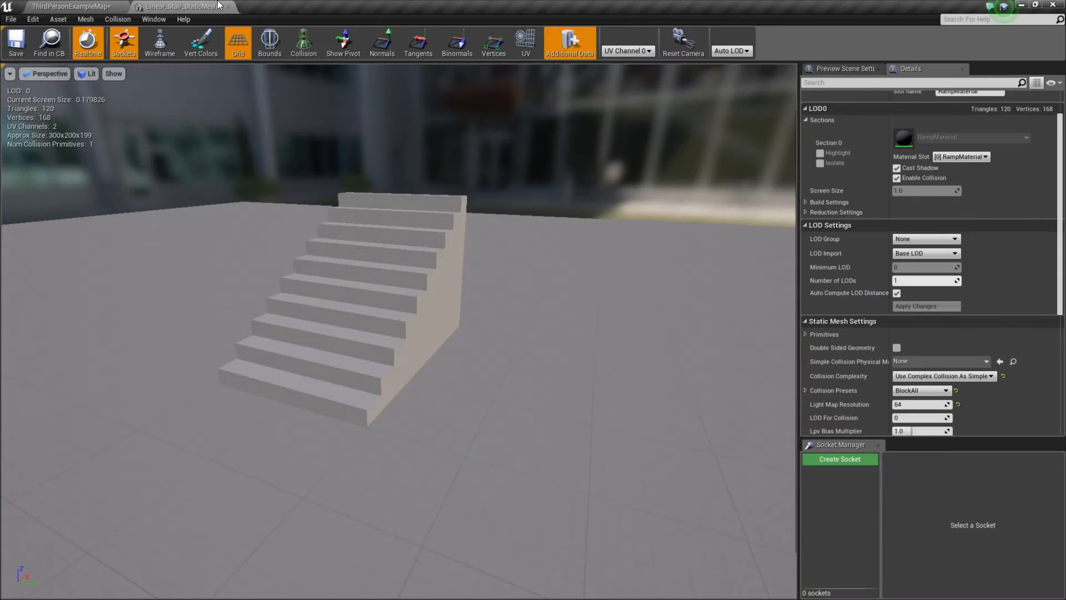
Set LOD Group to LevelArchitecture, accepting its defaults, giving LOD1 60 triangles and LOD2 30
scroll(up, 3)
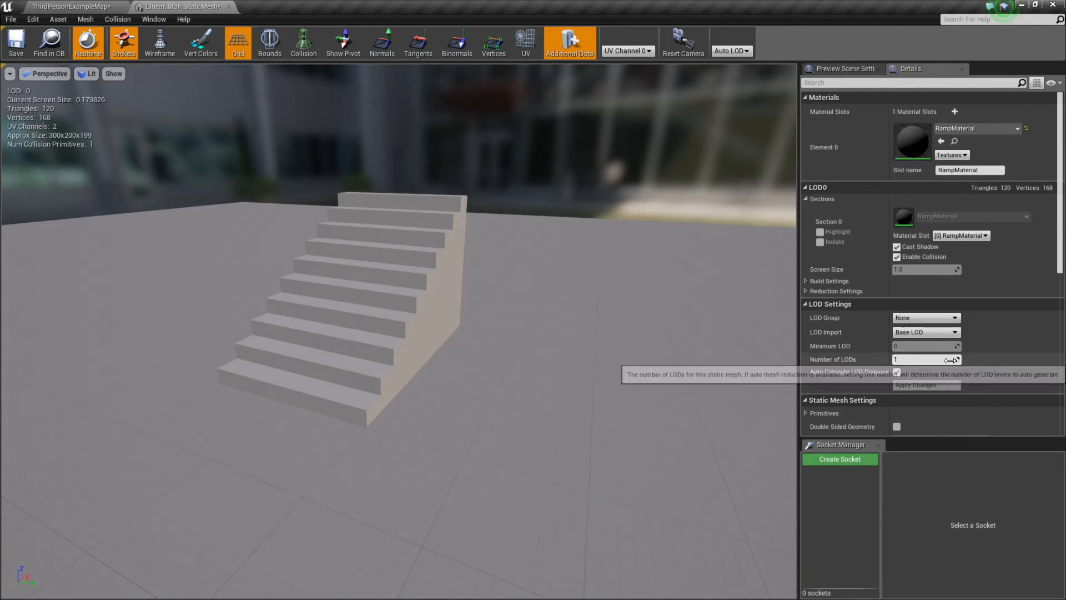
click(925, 317)
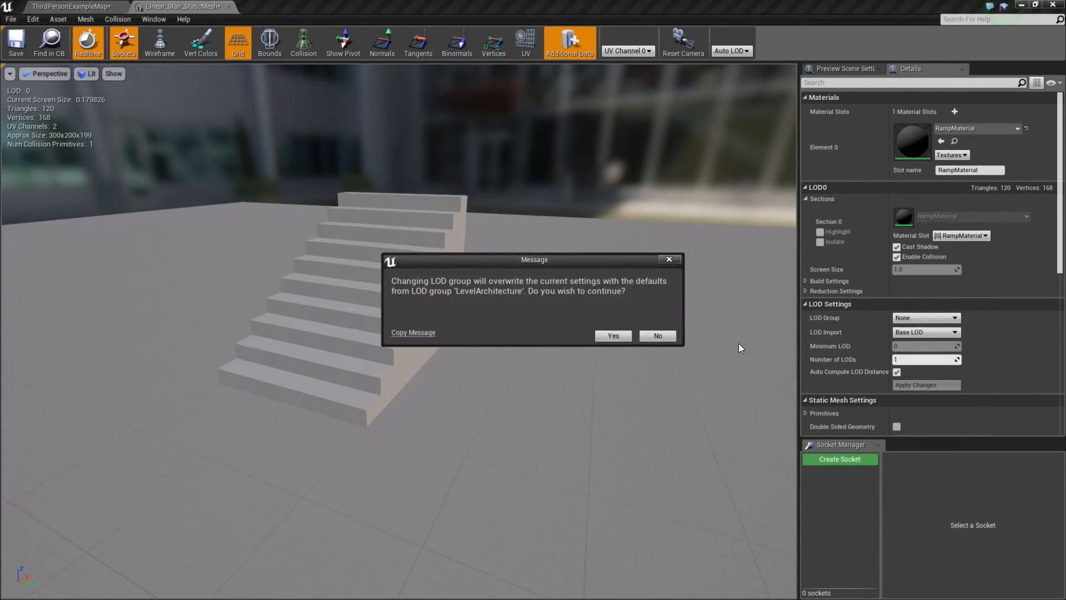
click(611, 335)
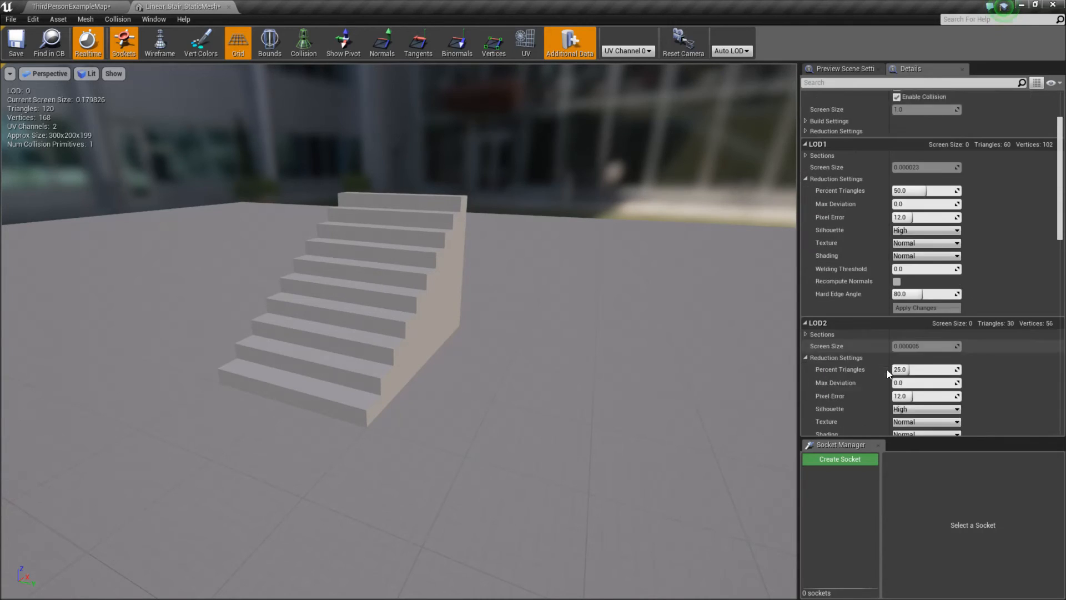
scroll(down, 3)
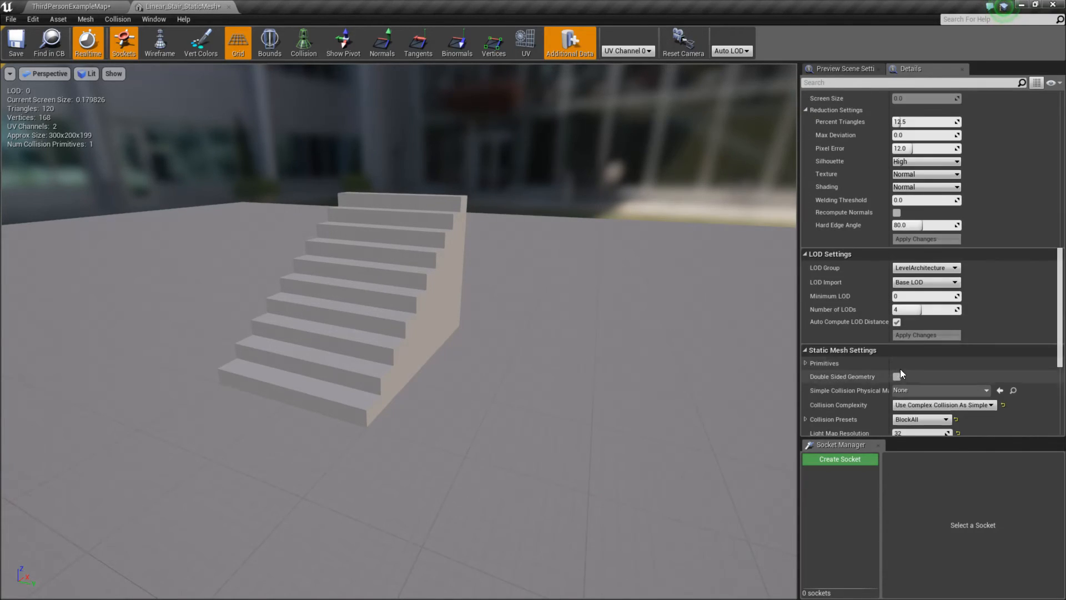
scroll(down, 3)
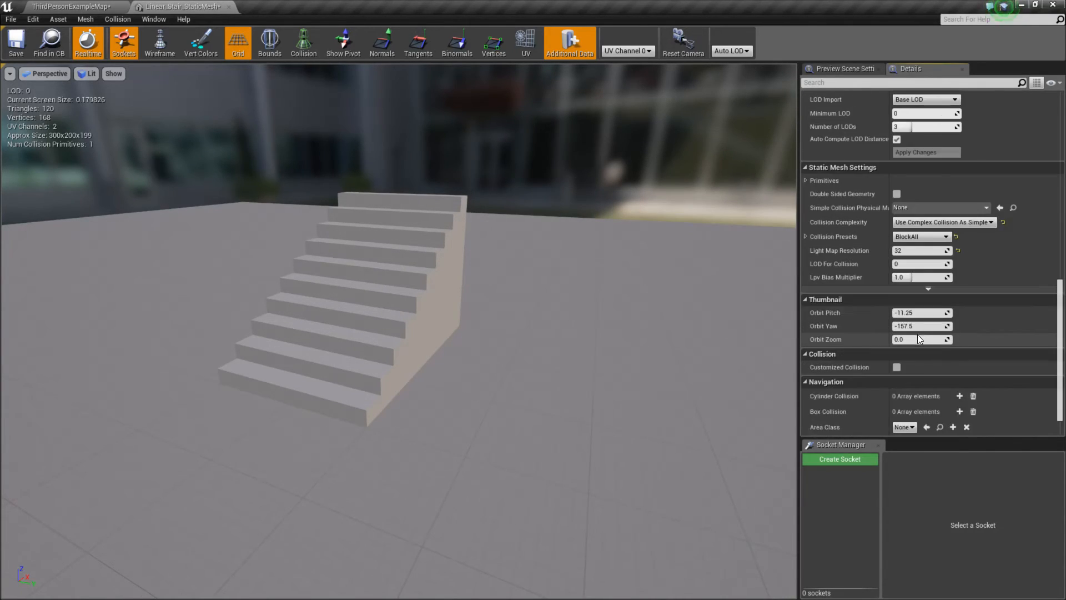
scroll(down, 3)
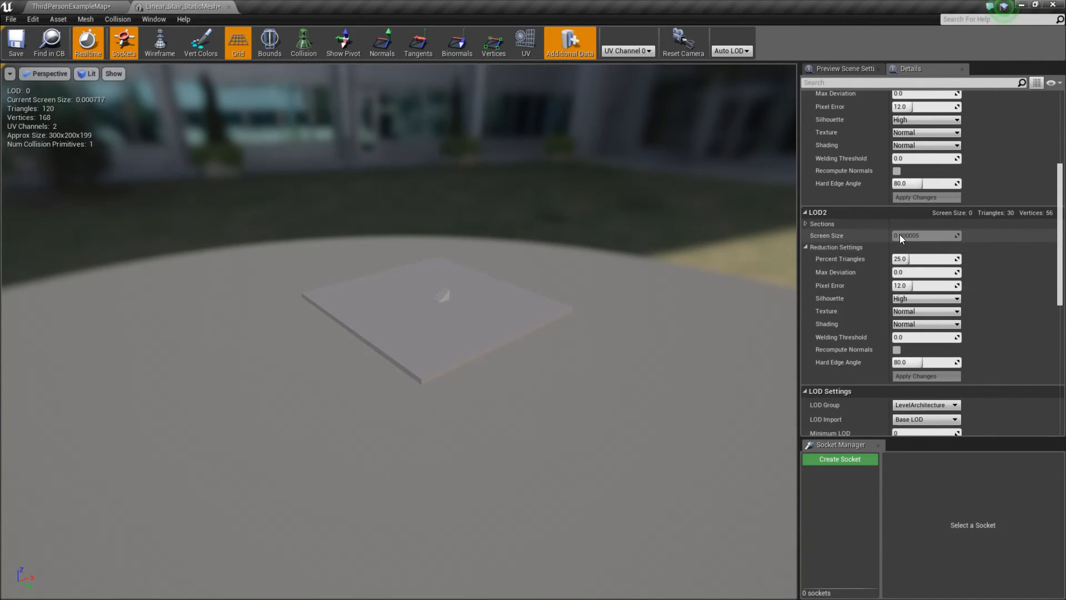
scroll(up, 3)
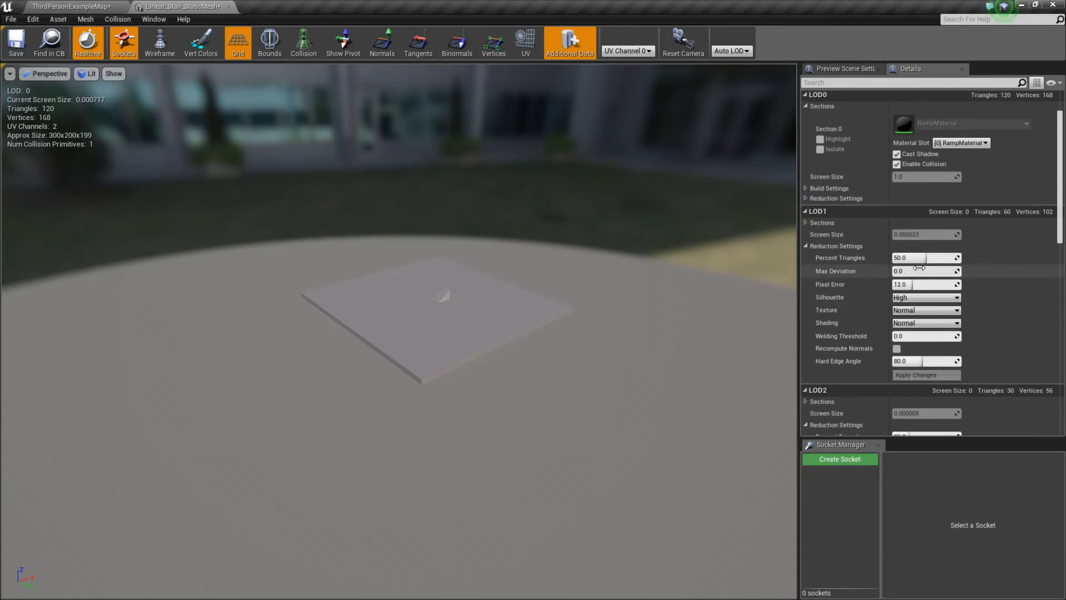
Change the LOD Group to LargeProp and overwrite the reduction settings with its defaults
click(925, 262)
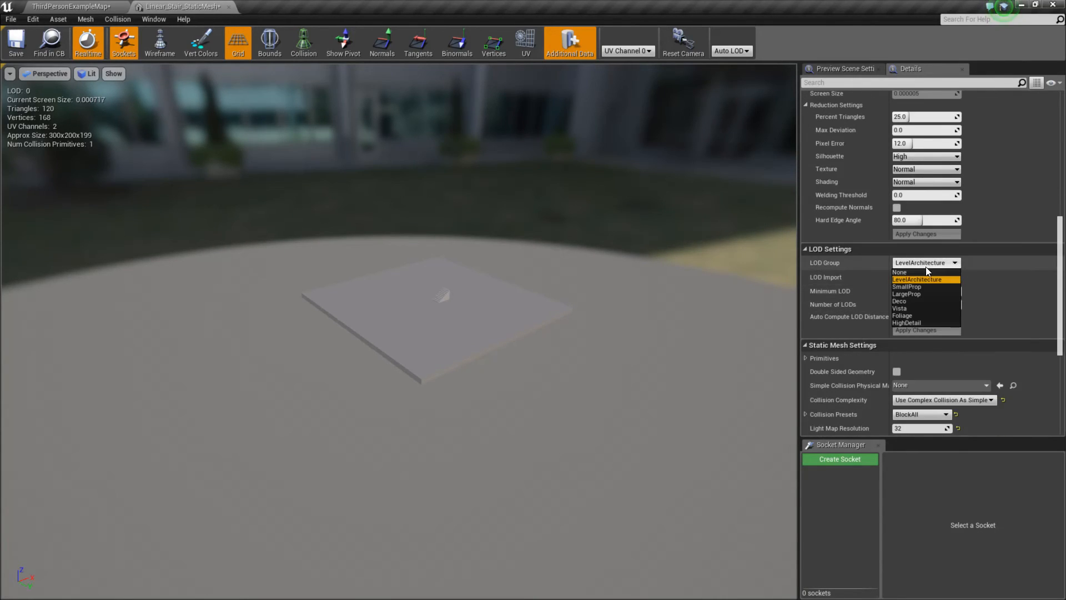
click(907, 293)
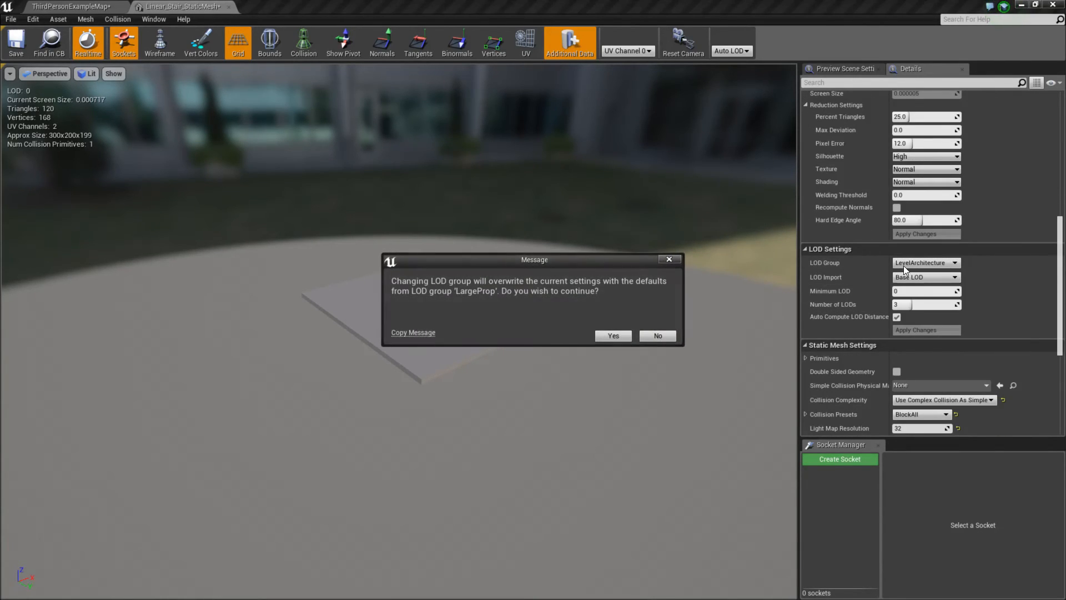
click(611, 335)
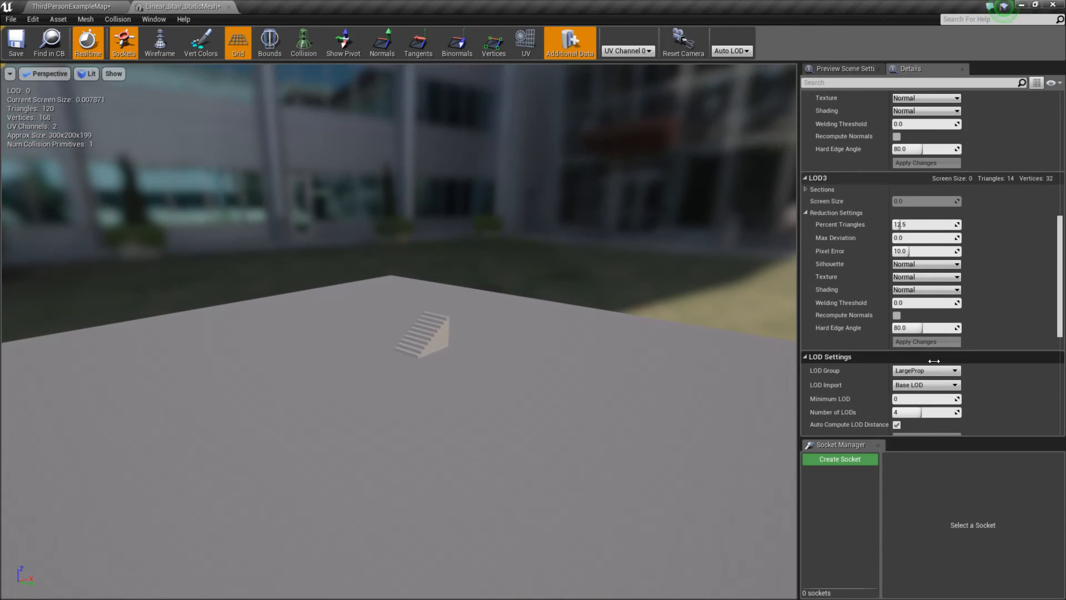
scroll(down, 3)
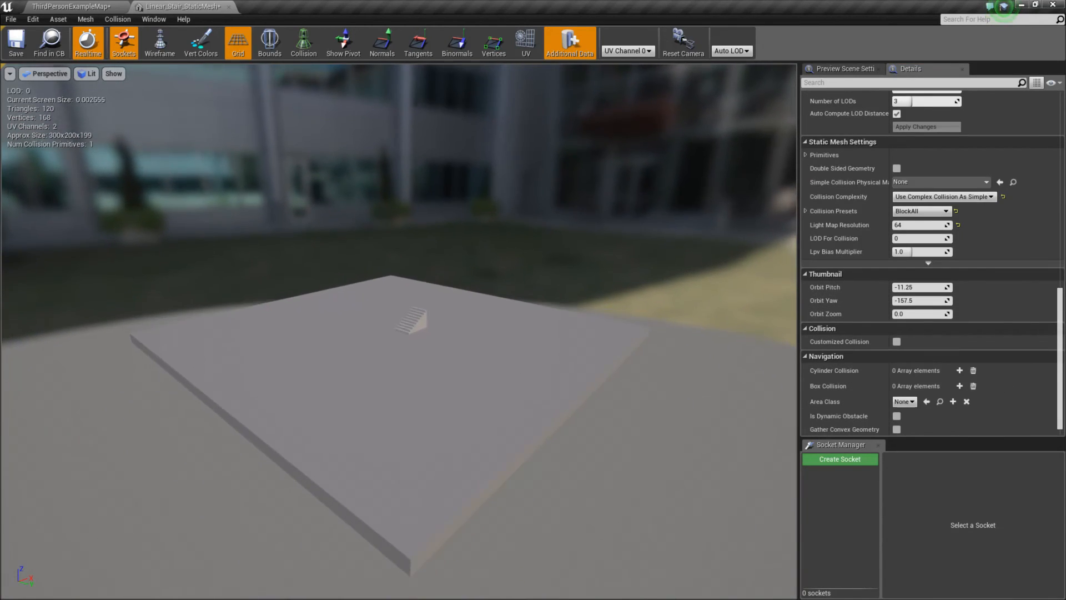
scroll(down, 3)
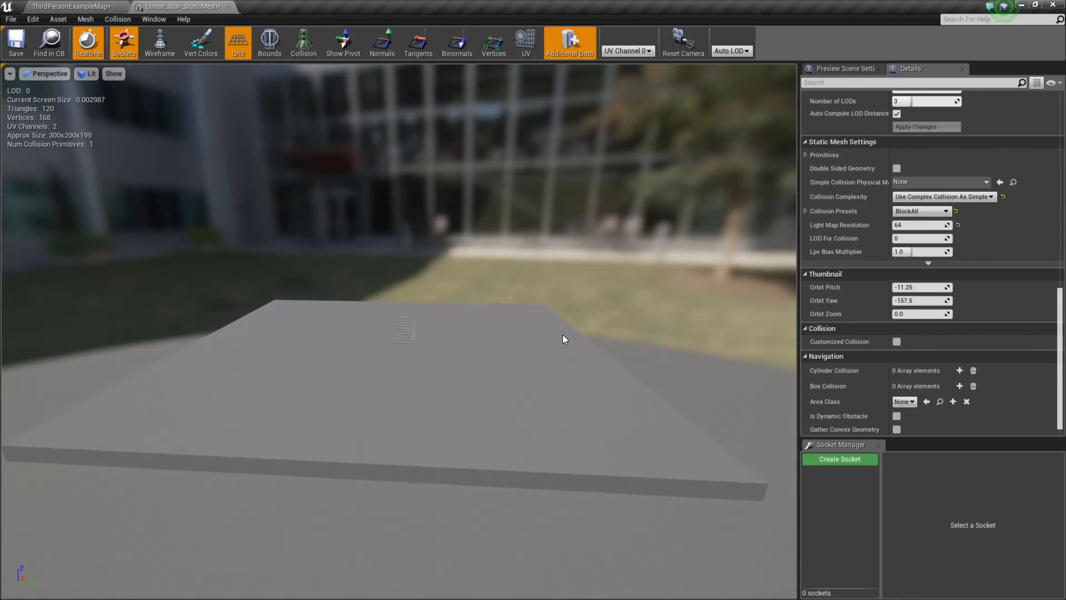
click(731, 50)
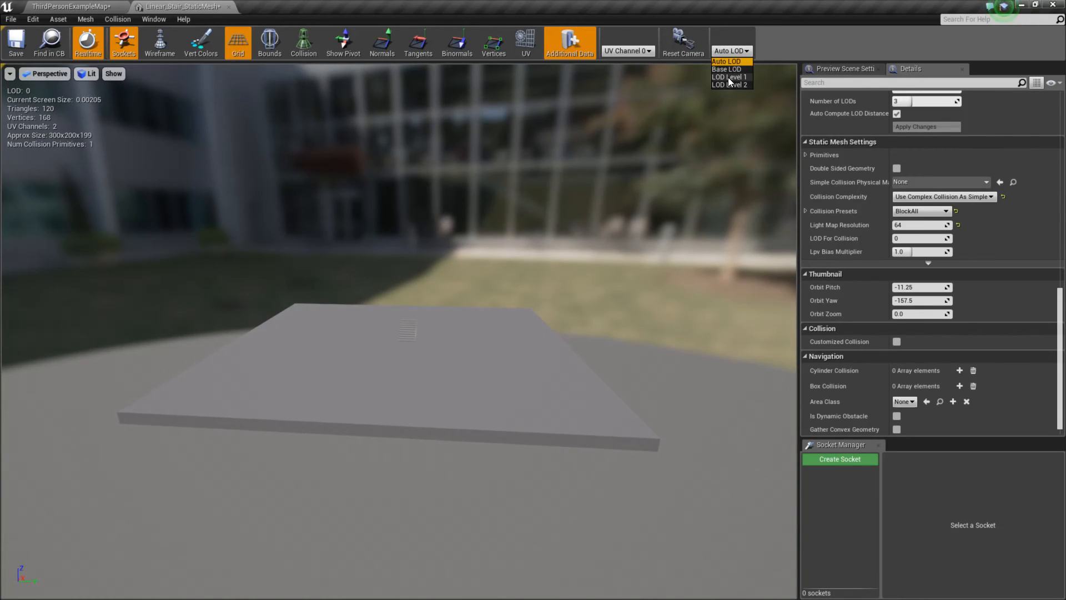
Preview the stair at LOD Level 1, its 60-triangle version
click(730, 76)
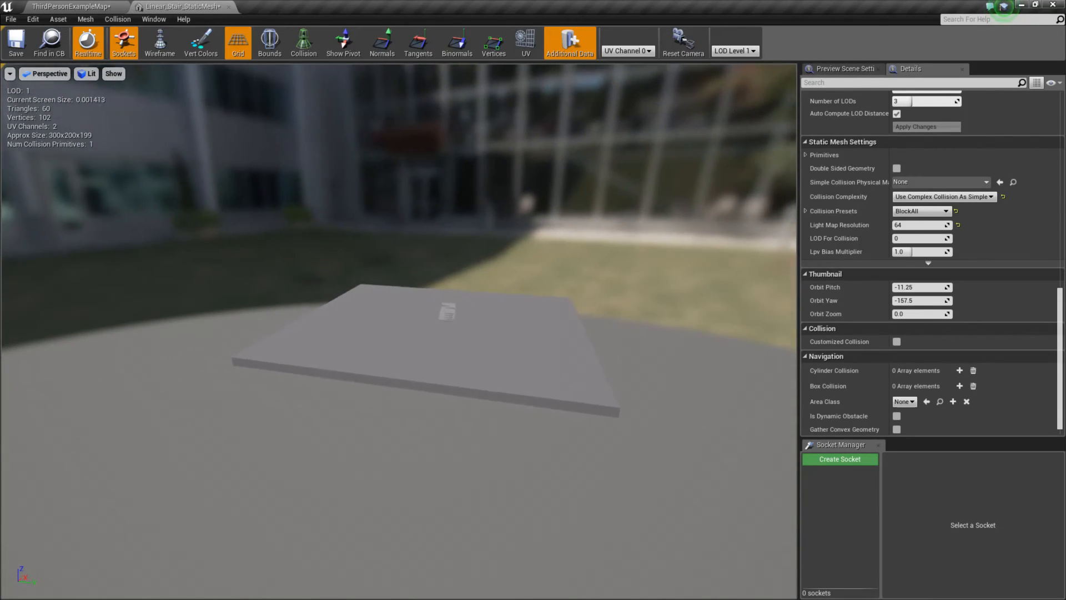
click(733, 49)
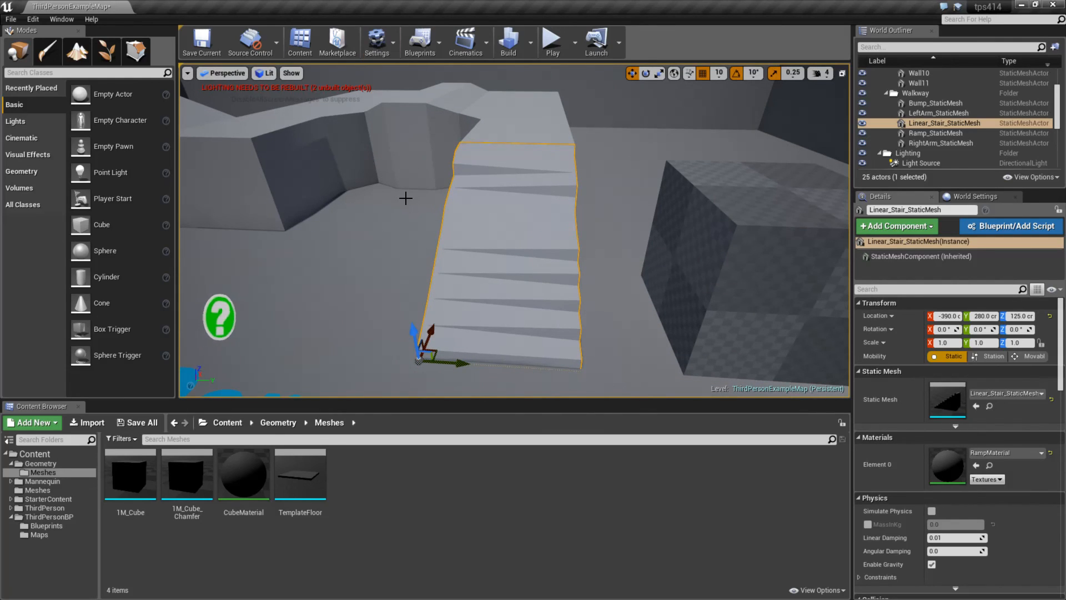
mouse_move(556, 285)
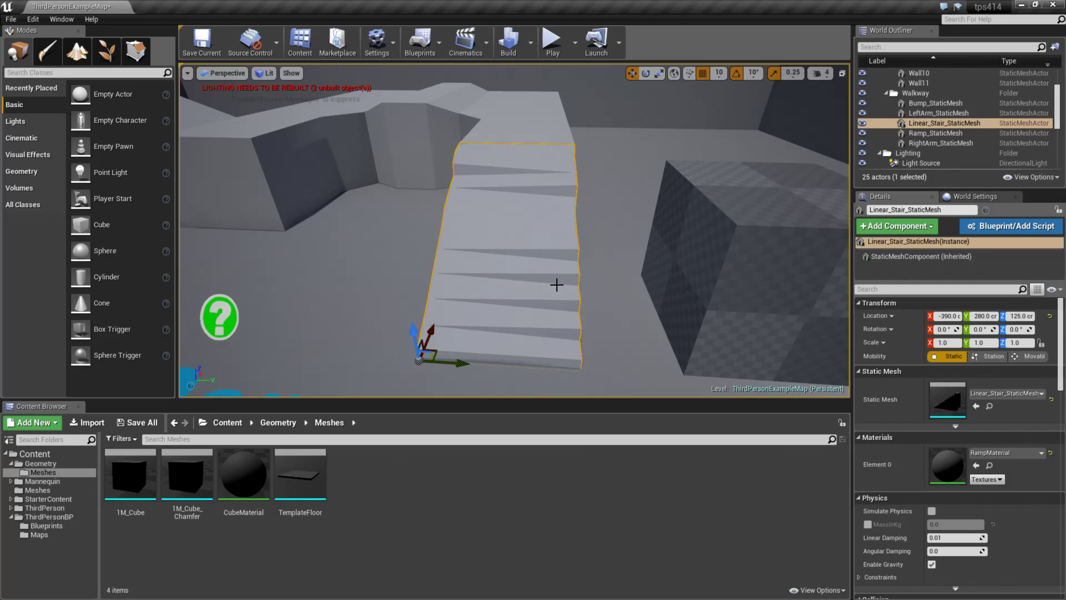